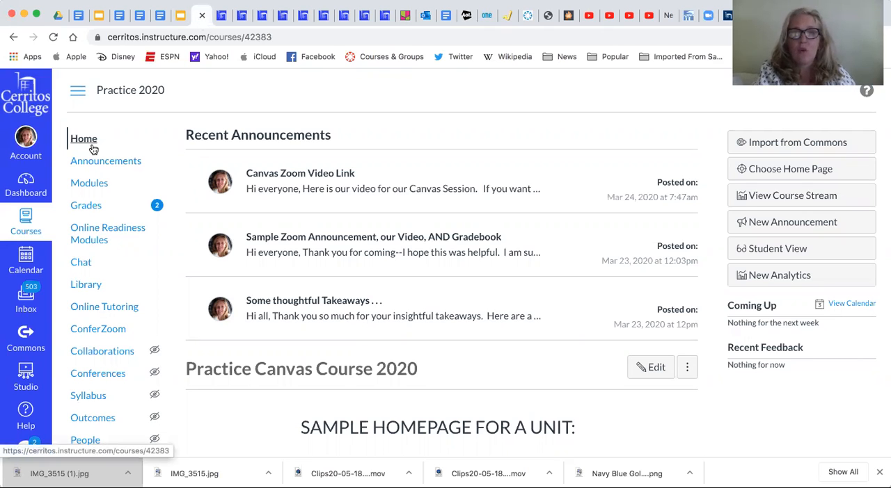
mouse_move(94, 144)
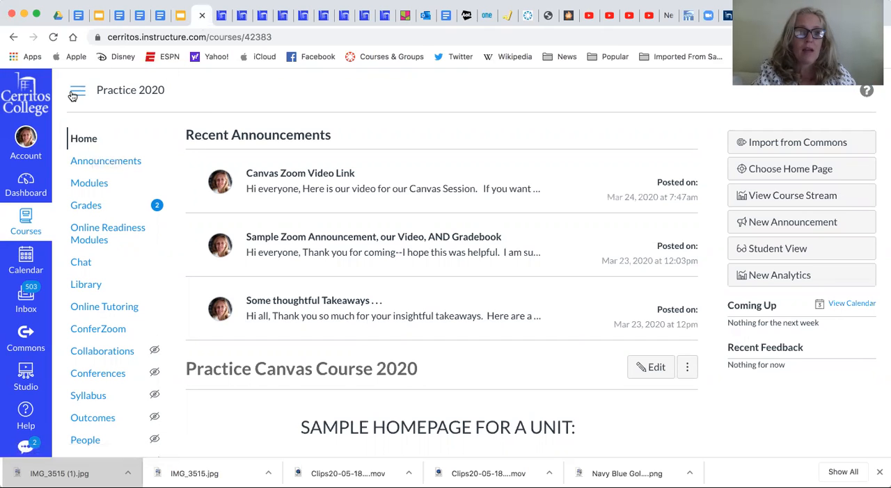
mouse_move(130, 90)
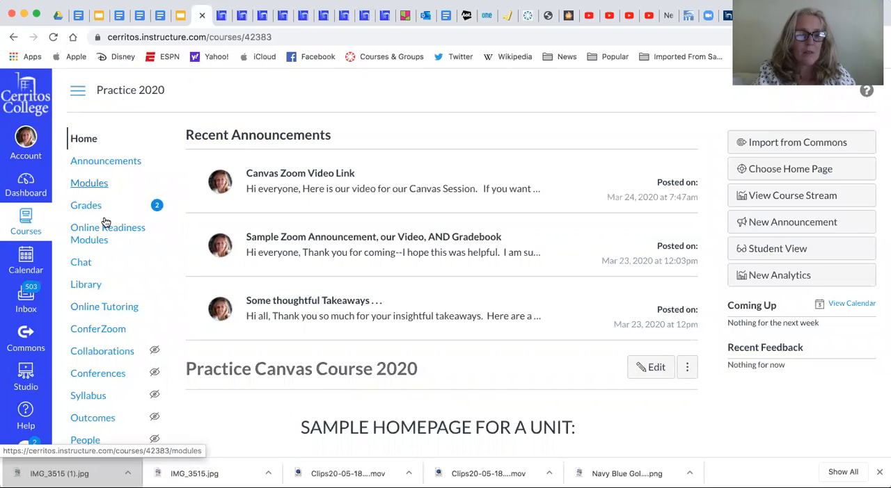
mouse_move(107, 233)
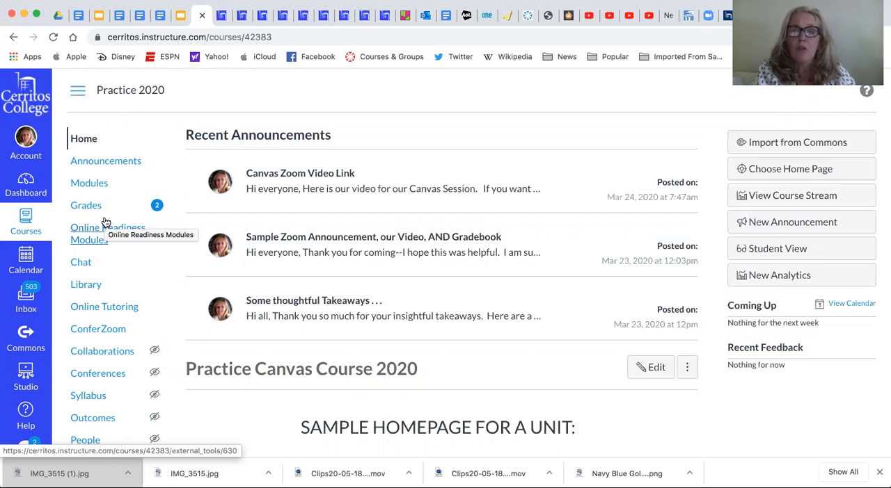
mouse_move(104, 228)
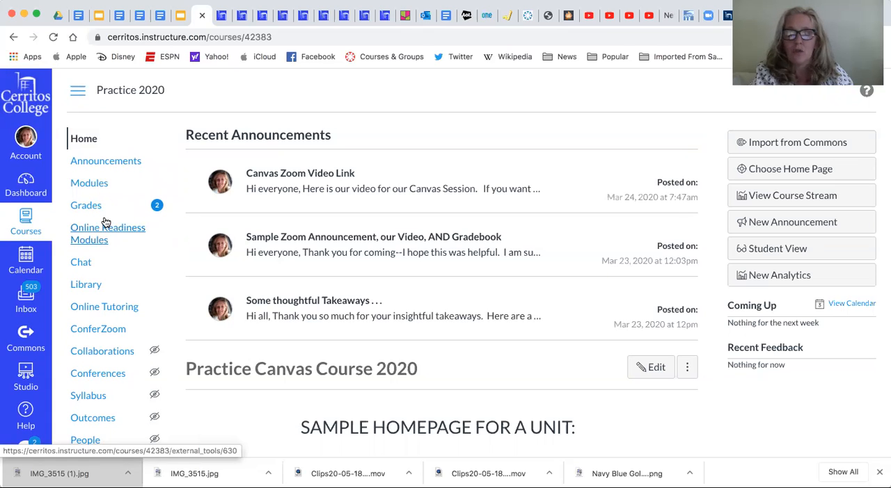
Open the Practice 2020 course Settings and go to Import Course Content.
scroll(down, 3)
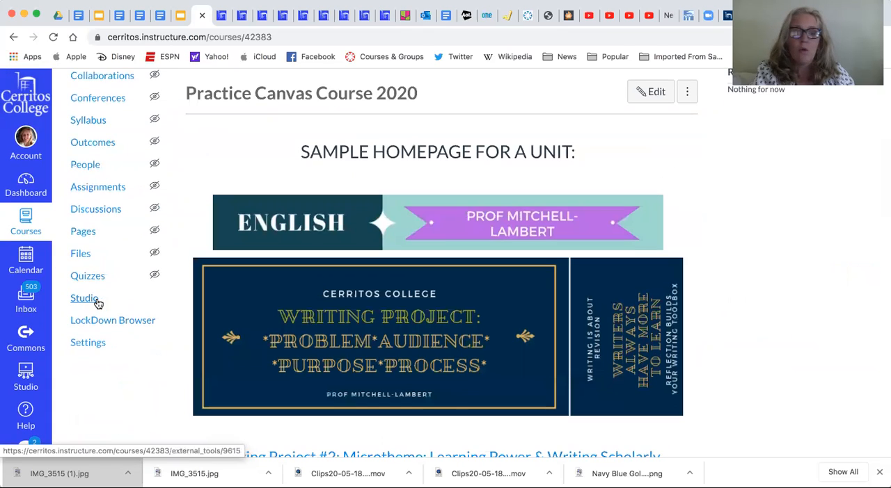
mouse_move(84, 298)
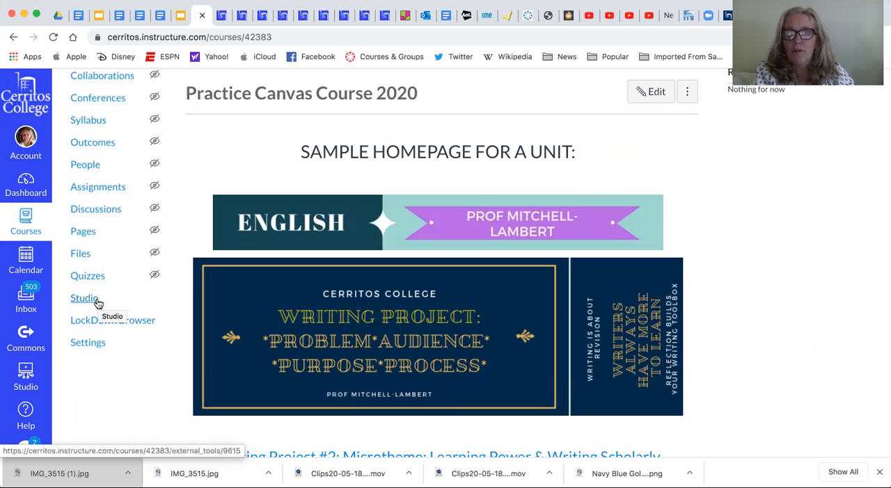
mouse_move(88, 342)
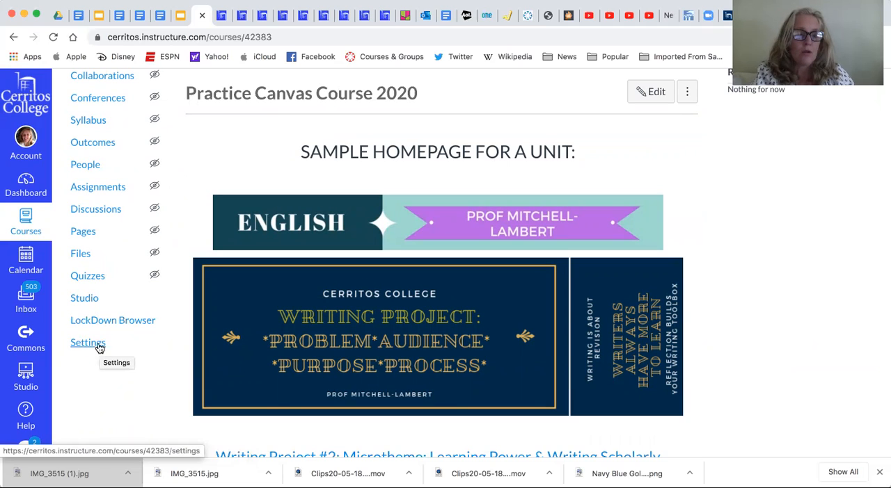
click(88, 342)
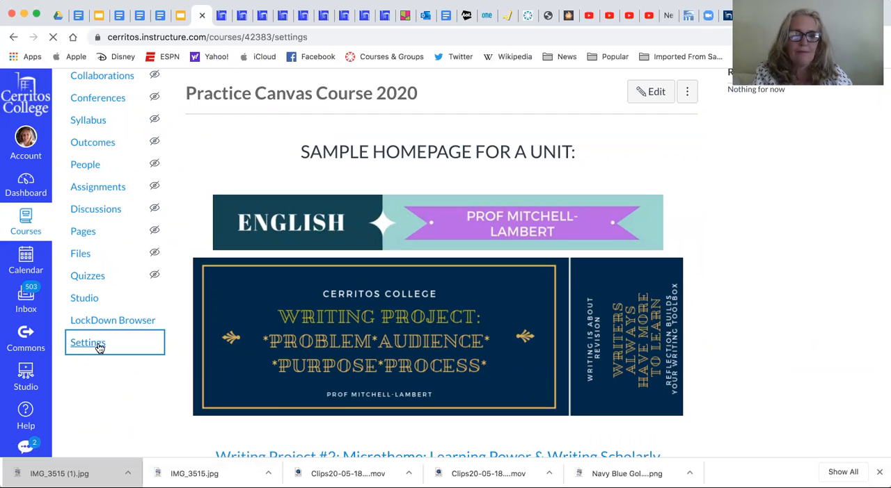
click(87, 342)
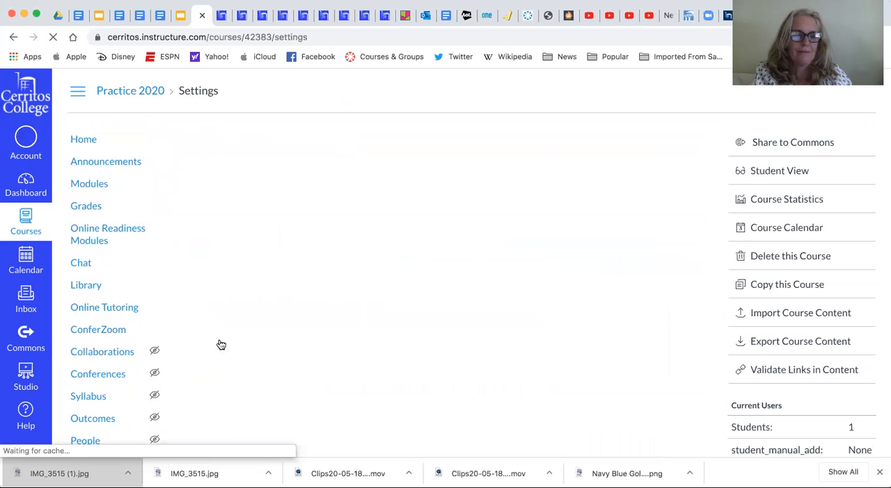
mouse_move(581, 277)
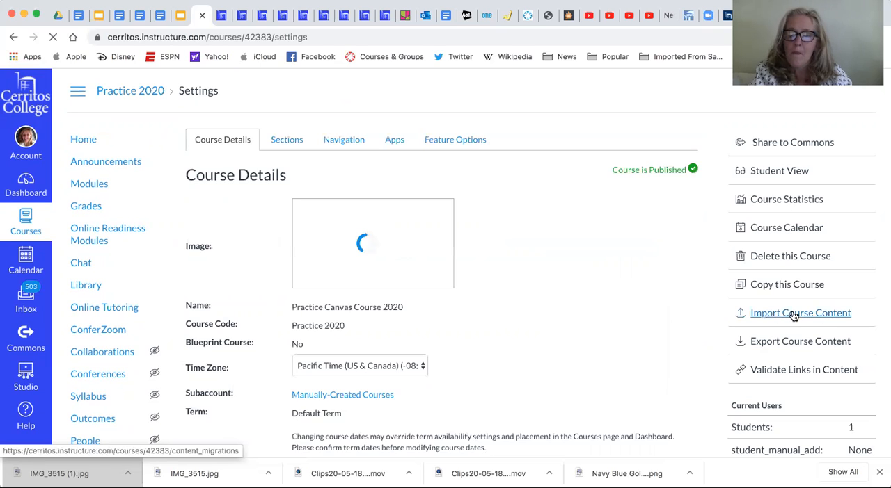
click(799, 312)
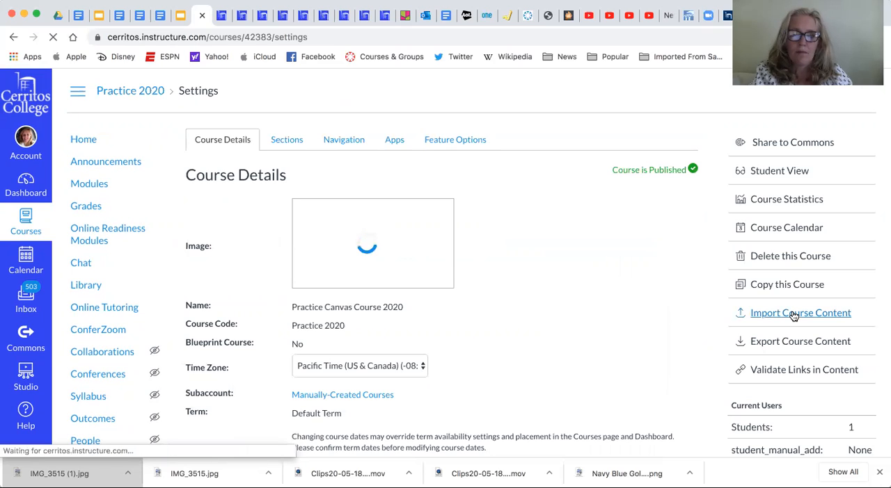
click(800, 312)
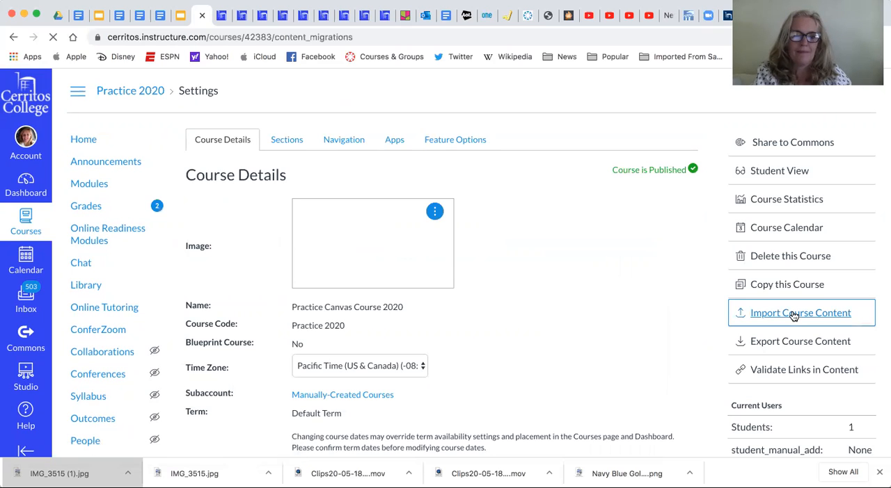
Choose Copy a Canvas Course and select Remote Teaching Resources as the source, excluding completed courses.
click(800, 313)
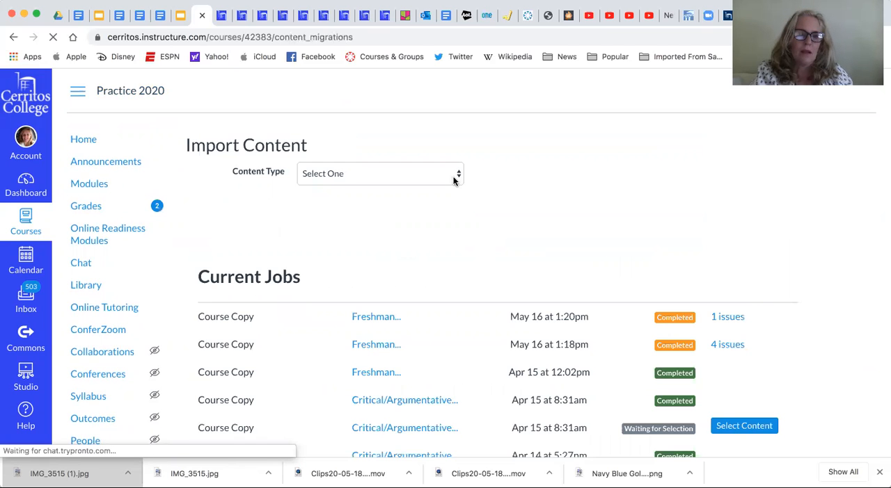
click(379, 173)
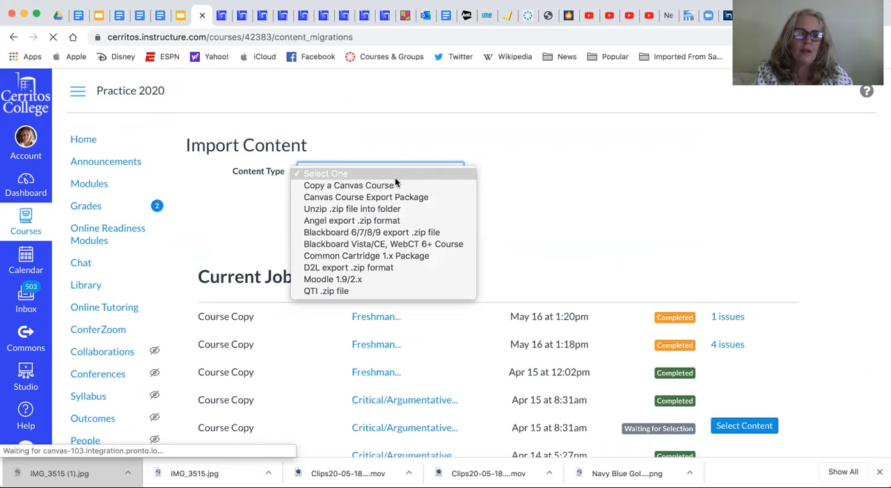
click(349, 185)
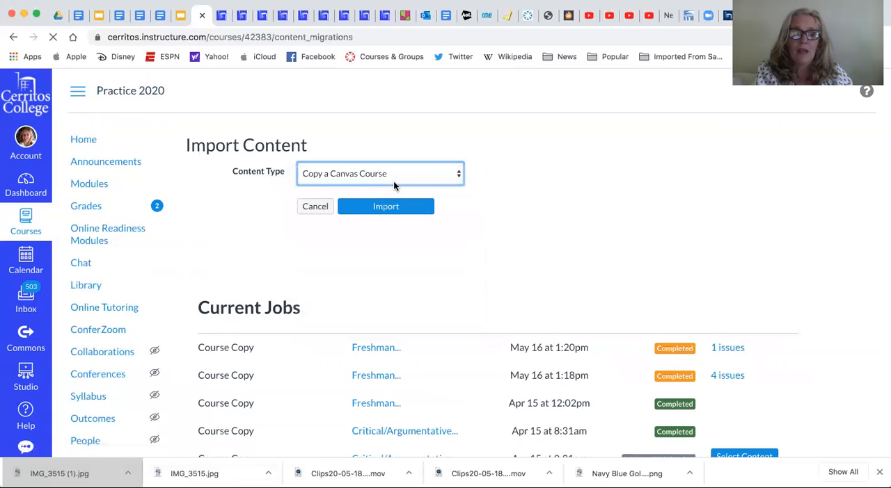
click(380, 174)
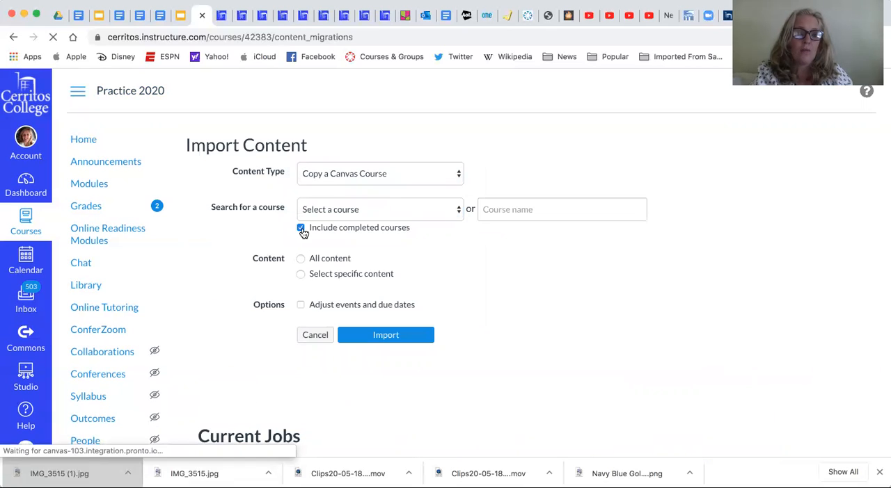
click(300, 228)
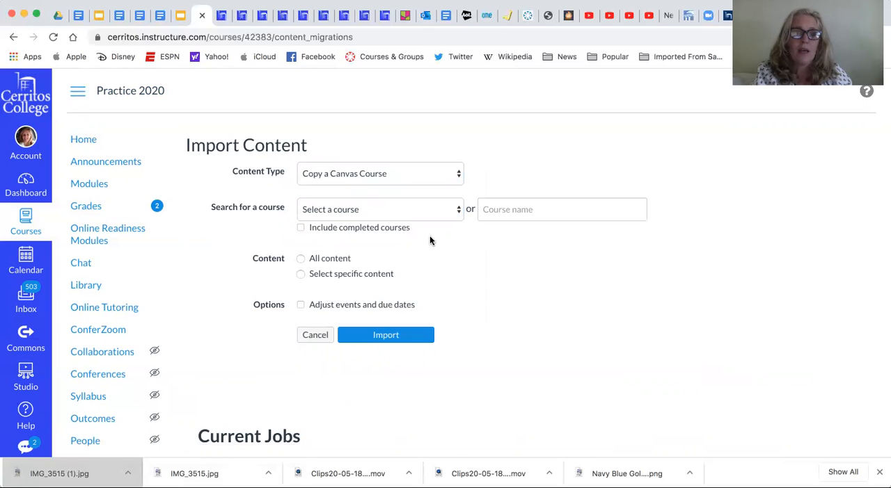
click(380, 209)
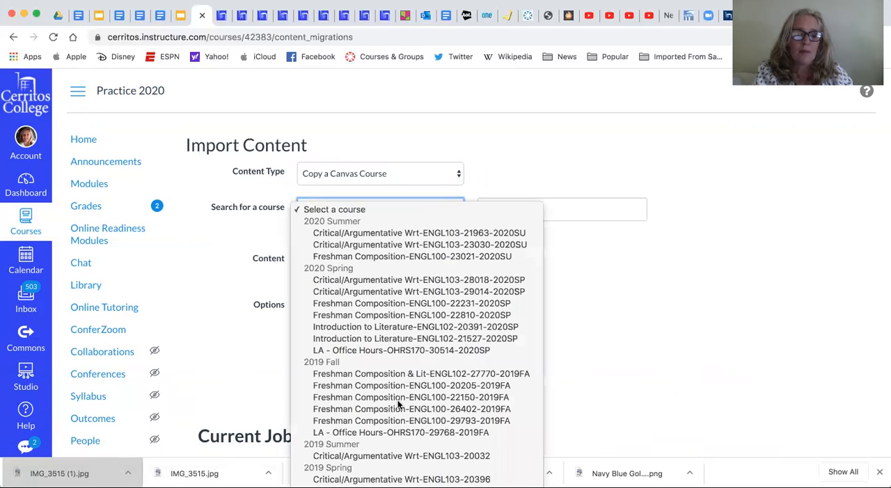
scroll(down, 3)
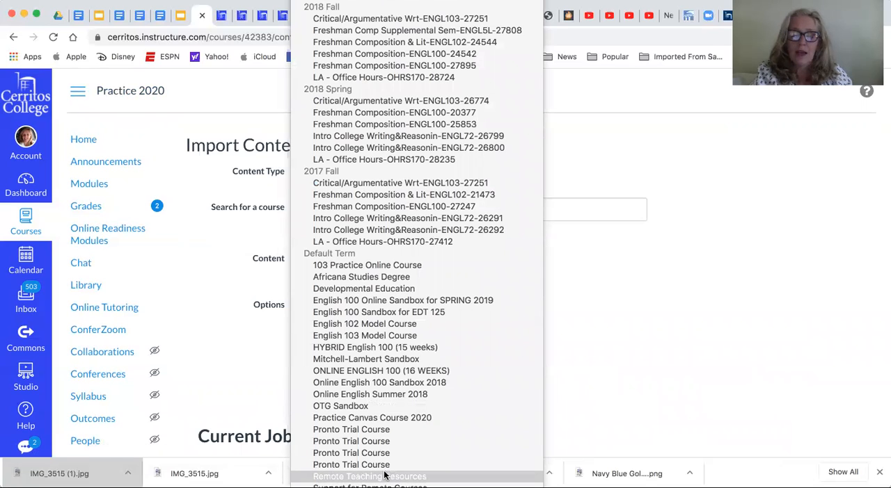
click(369, 476)
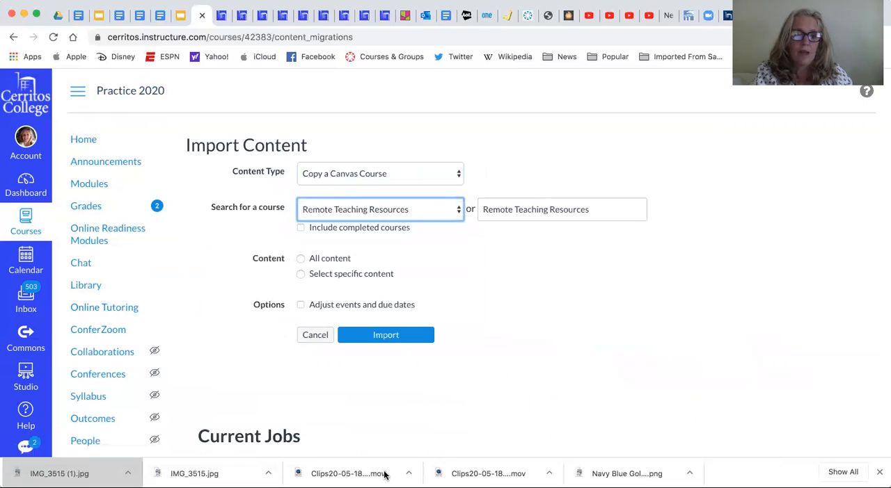
mouse_move(286, 279)
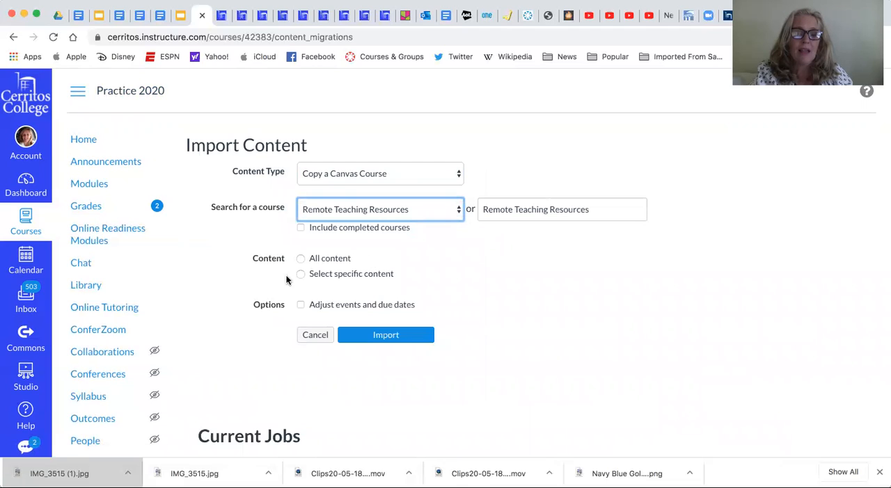
mouse_move(318, 283)
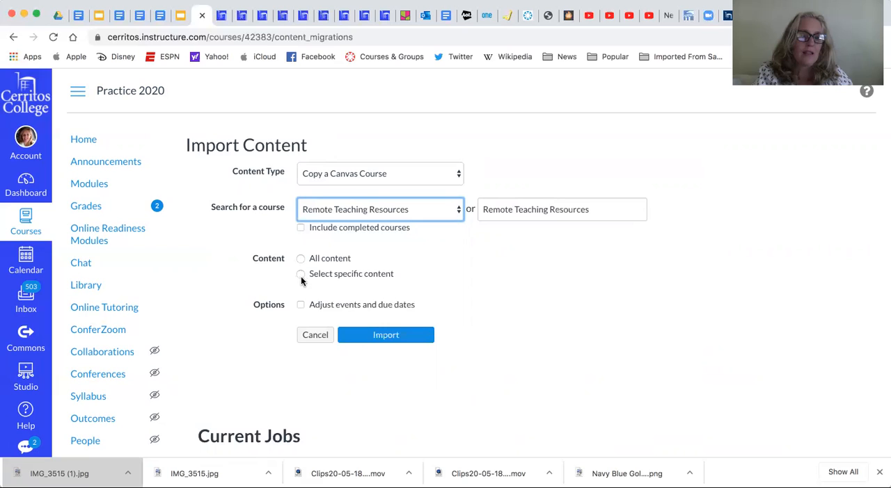
Choose 'Select specific content' and submit the Remote Teaching Resources copy job.
click(301, 273)
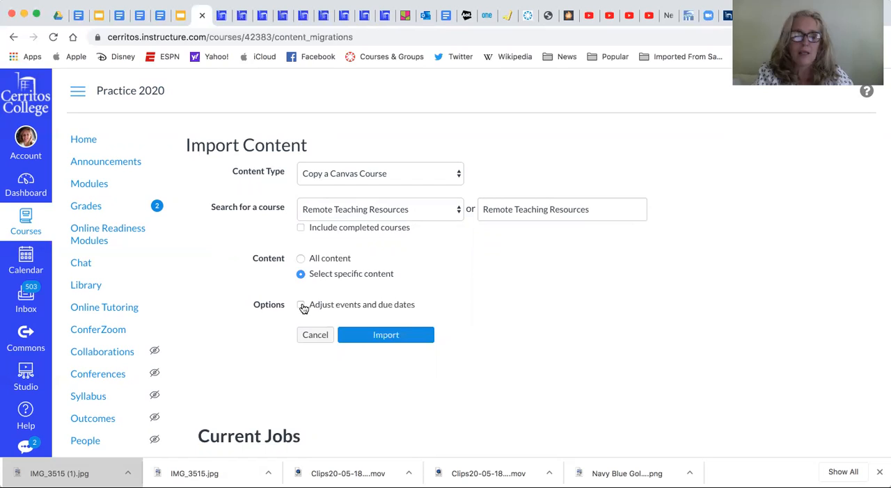
mouse_move(377, 242)
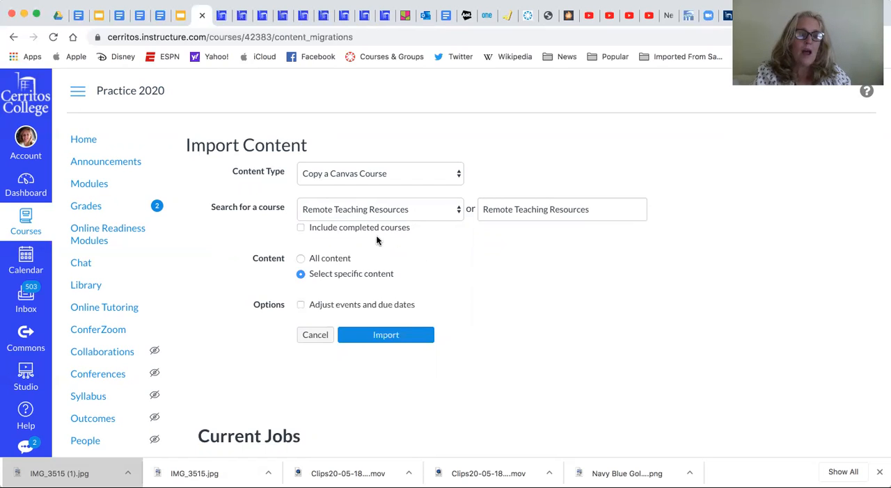
mouse_move(283, 292)
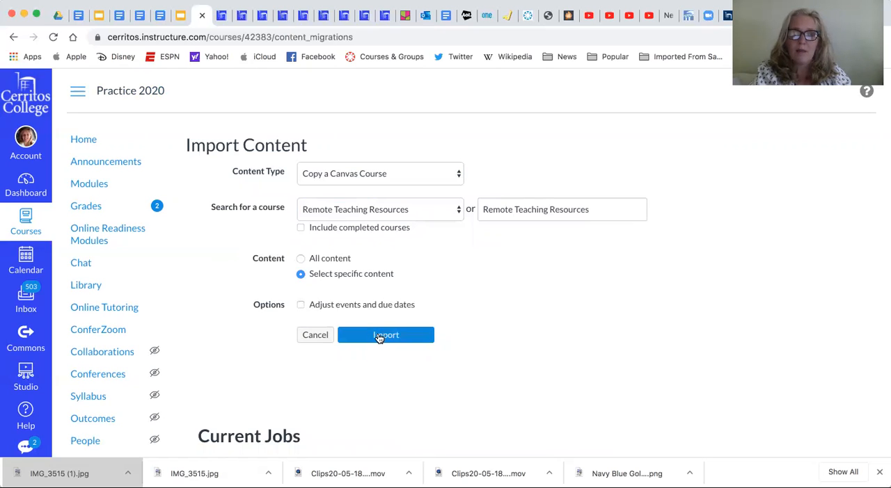
click(386, 334)
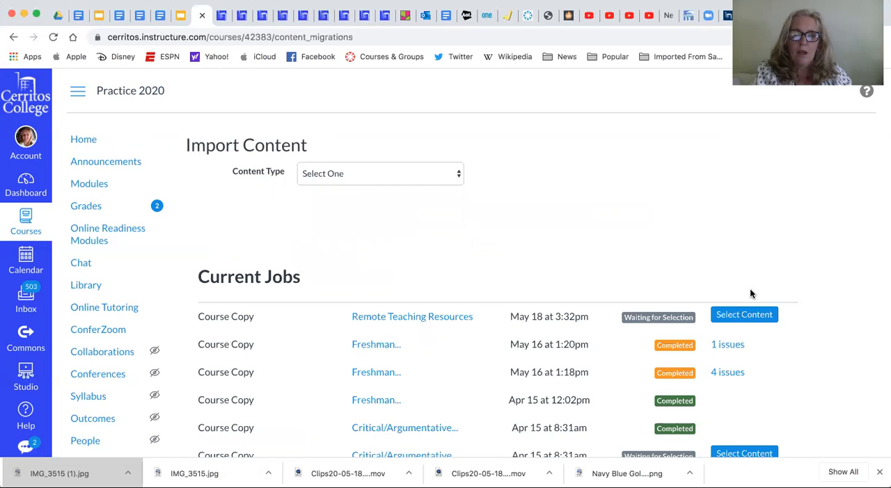
mouse_move(743, 315)
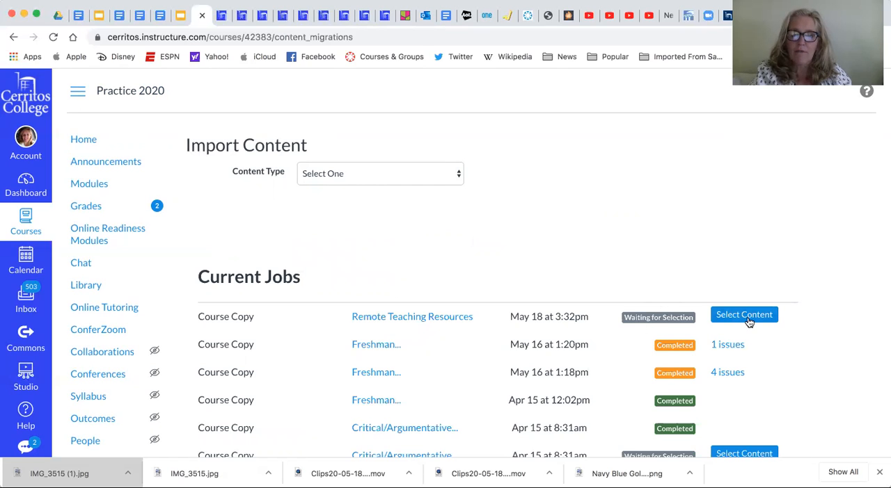
Open Select Content for the waiting job, check Files (114) and expand its folders.
click(743, 314)
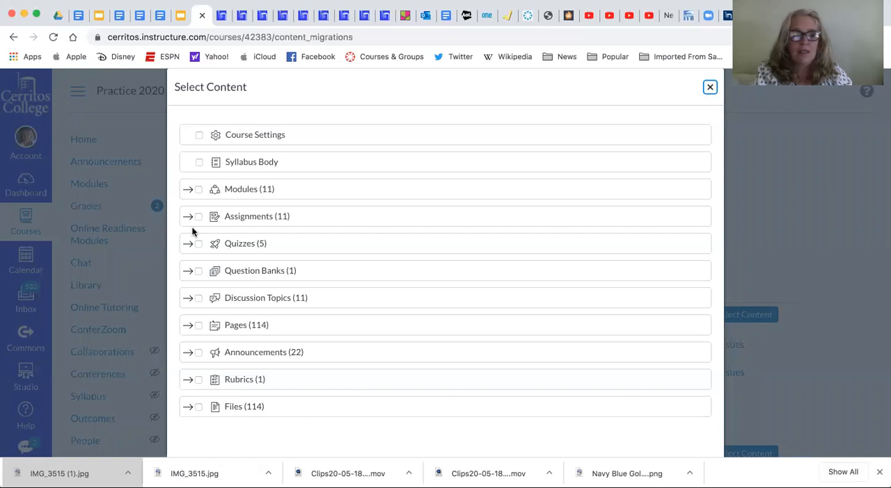
scroll(down, 3)
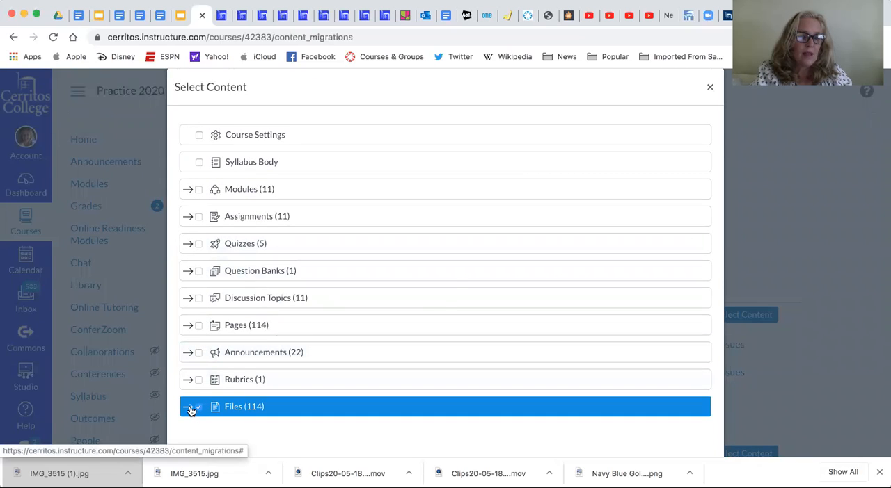
click(188, 407)
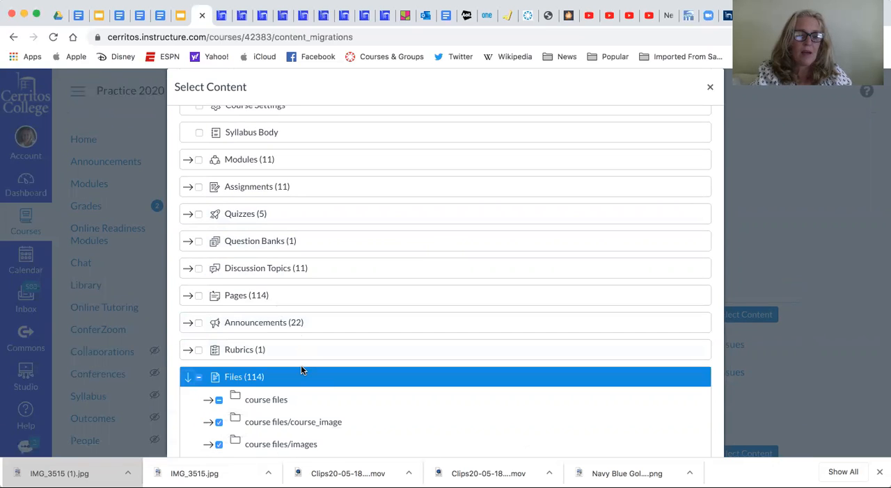
scroll(down, 3)
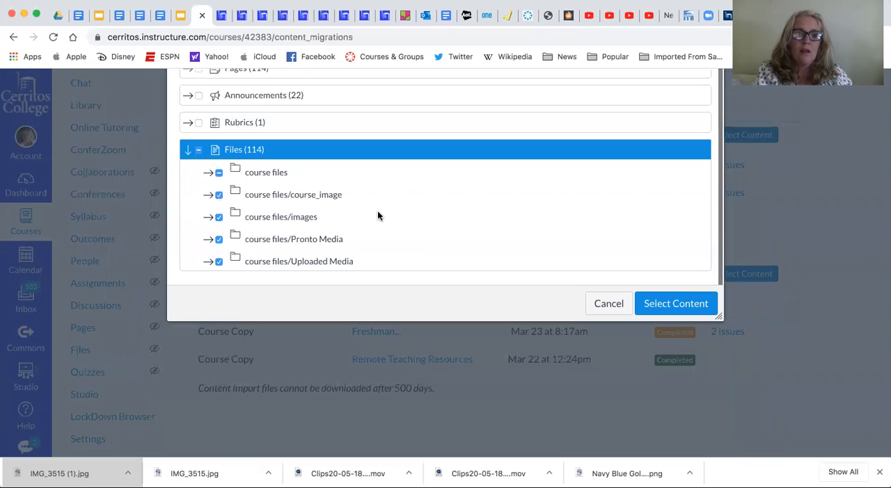
scroll(up, 3)
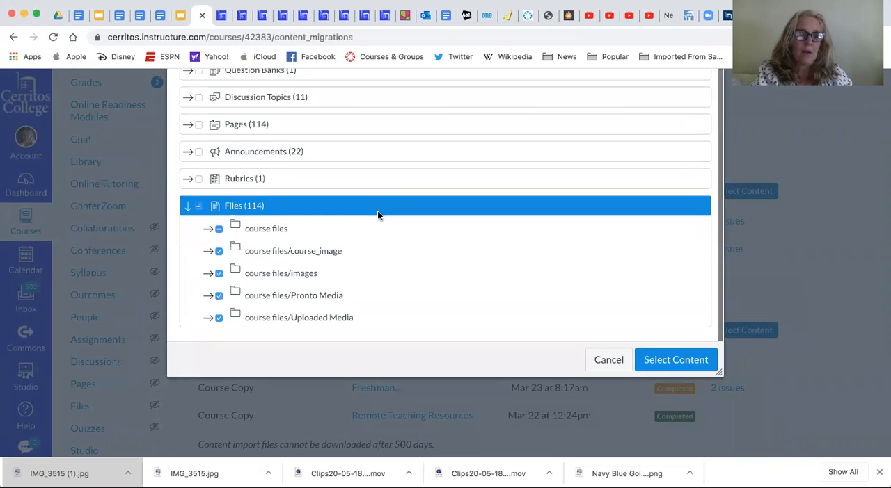
scroll(down, 3)
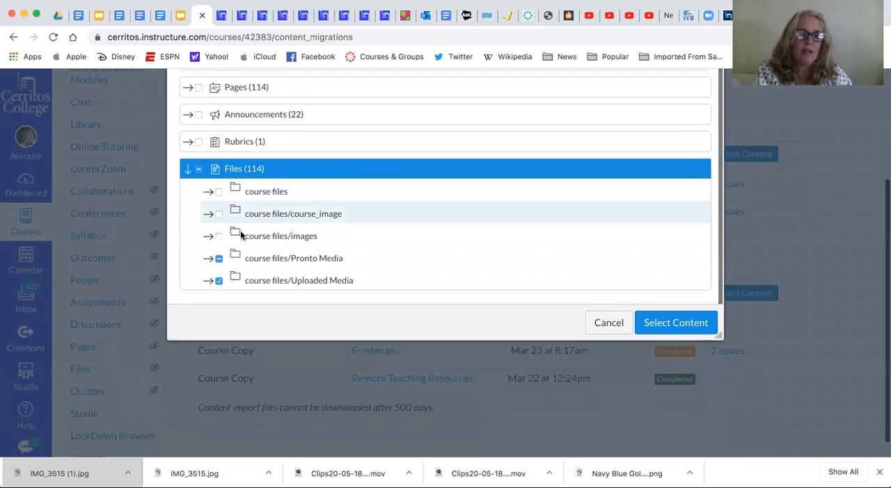
Keep only course files checked, expand course_image, and check English 100 discussion banner.png.
click(198, 168)
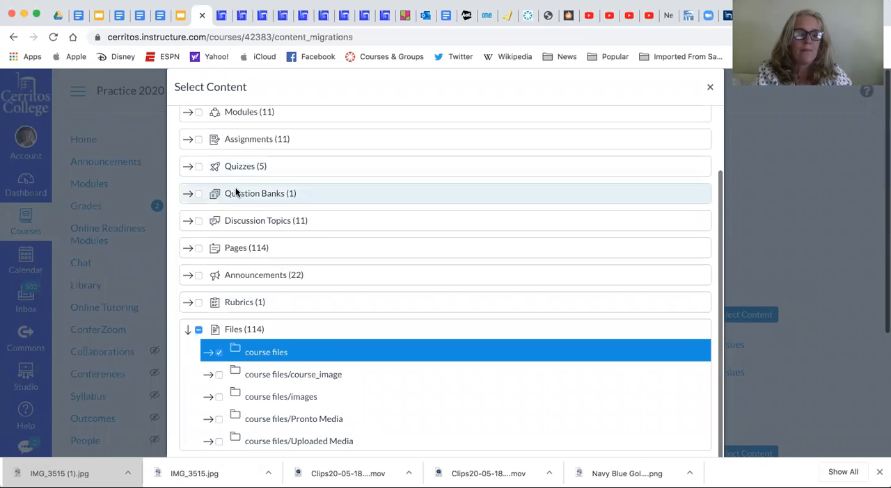
scroll(down, 3)
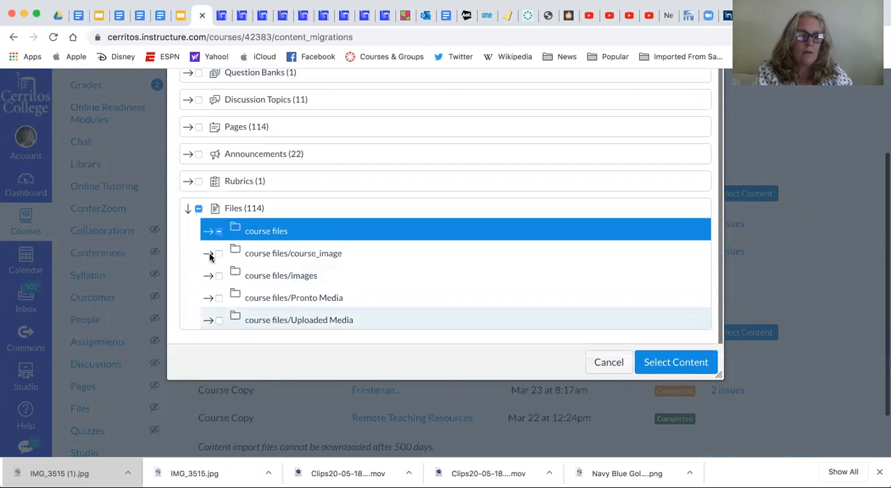
click(210, 253)
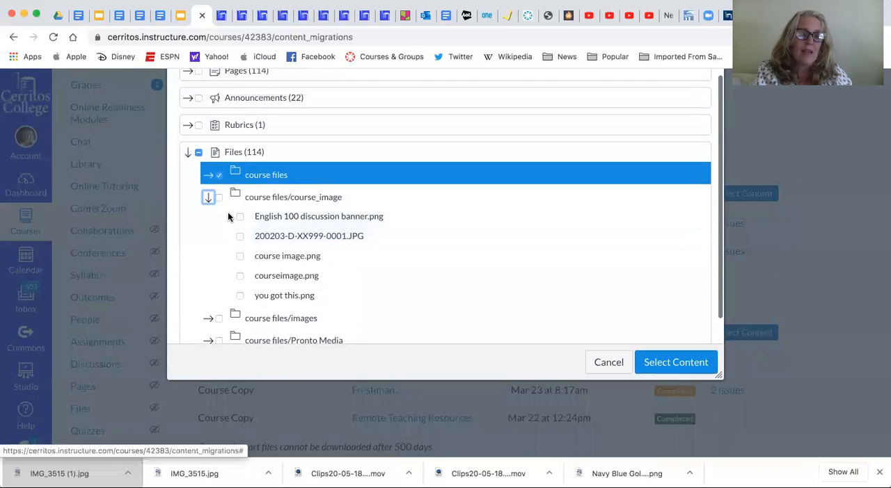
click(240, 217)
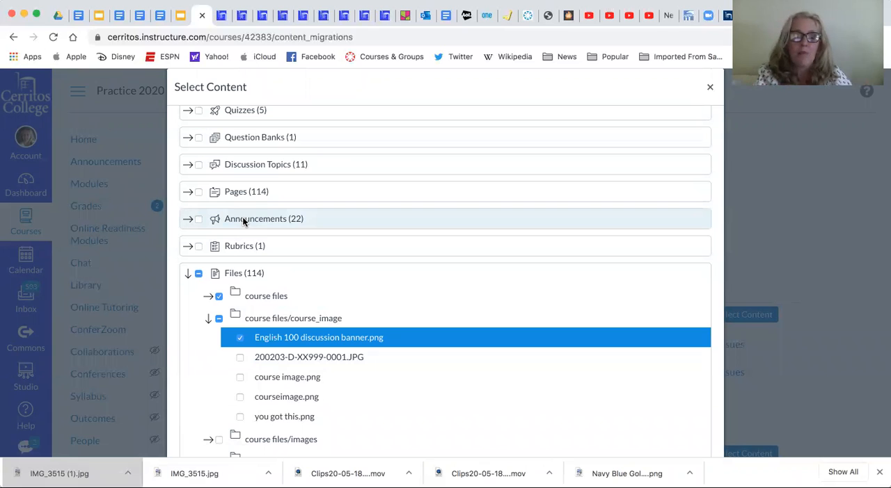
scroll(down, 3)
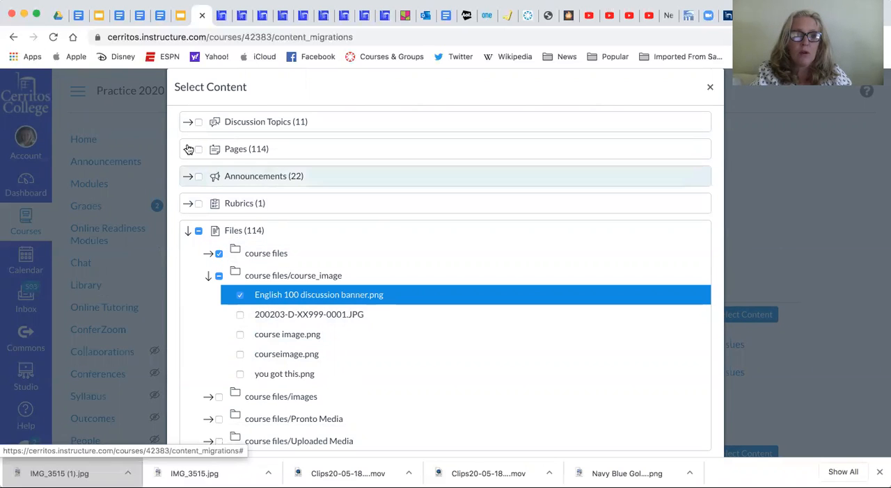
scroll(up, 3)
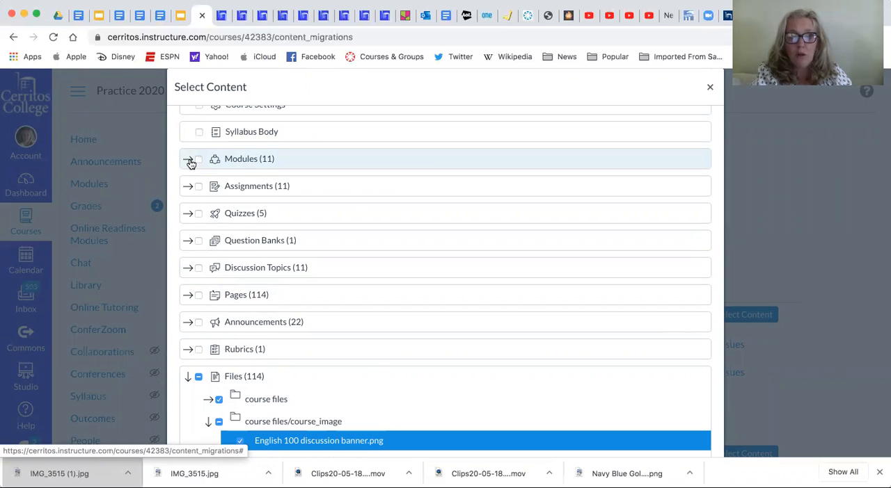
scroll(down, 3)
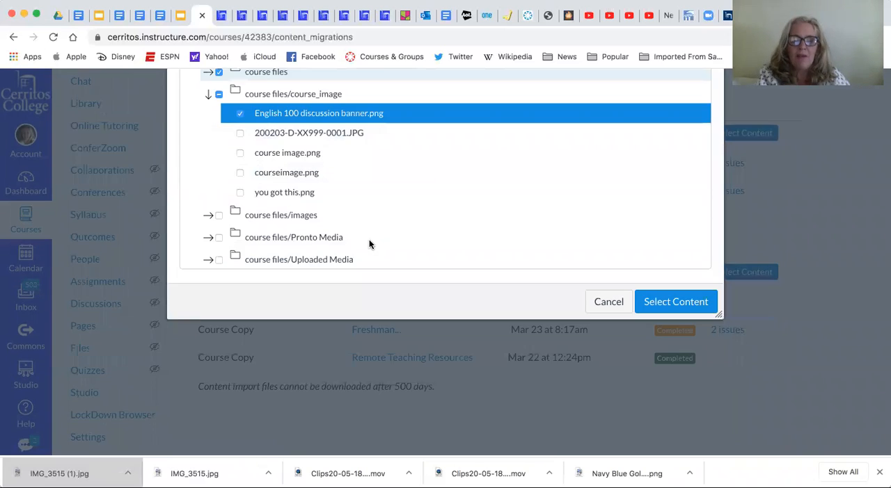
mouse_move(675, 303)
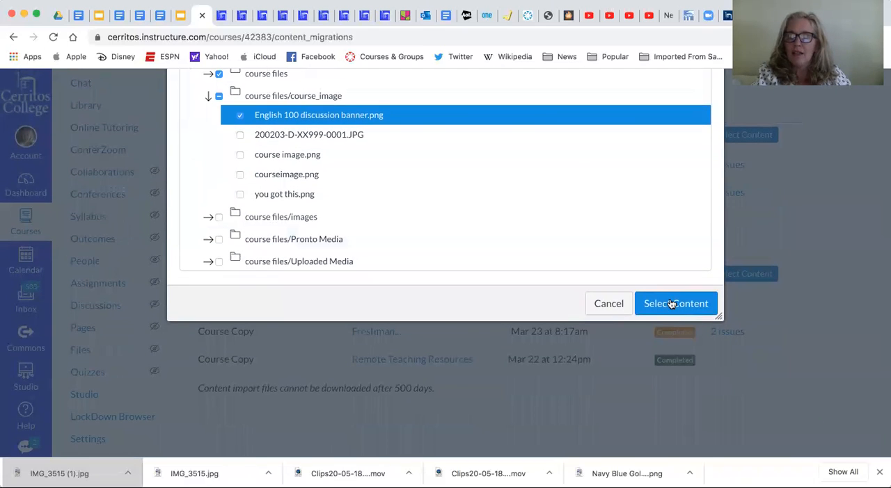
Confirm the selection with Select Content to start the Remote Teaching Resources copy.
click(675, 303)
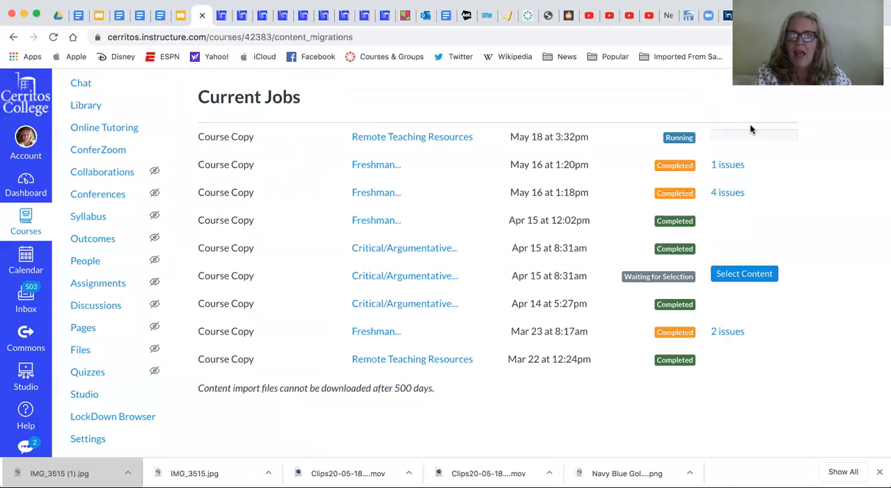
mouse_move(688, 147)
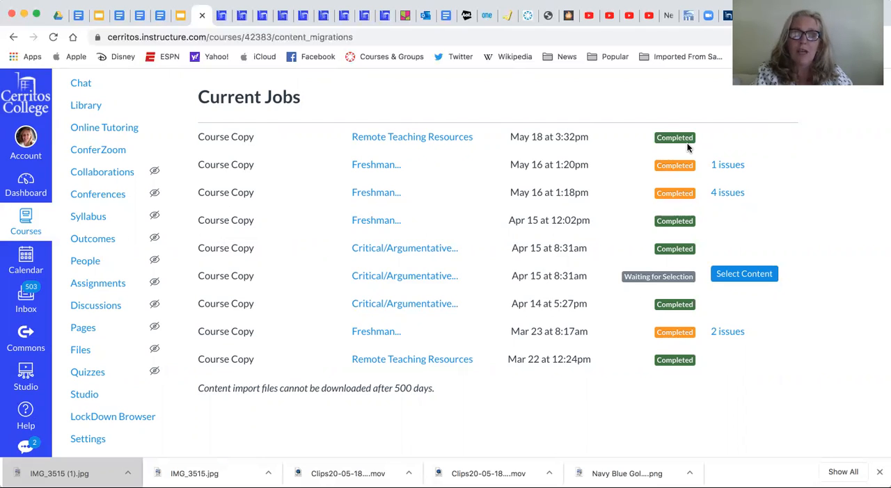
mouse_move(814, 207)
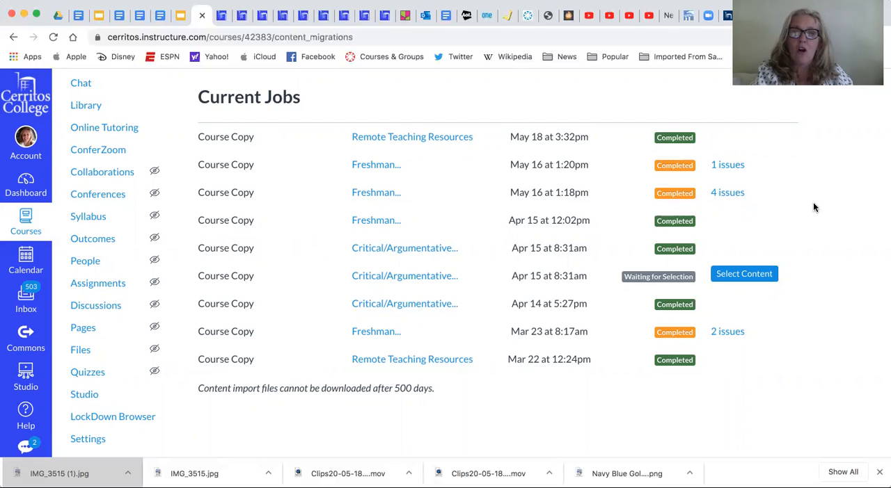
mouse_move(748, 179)
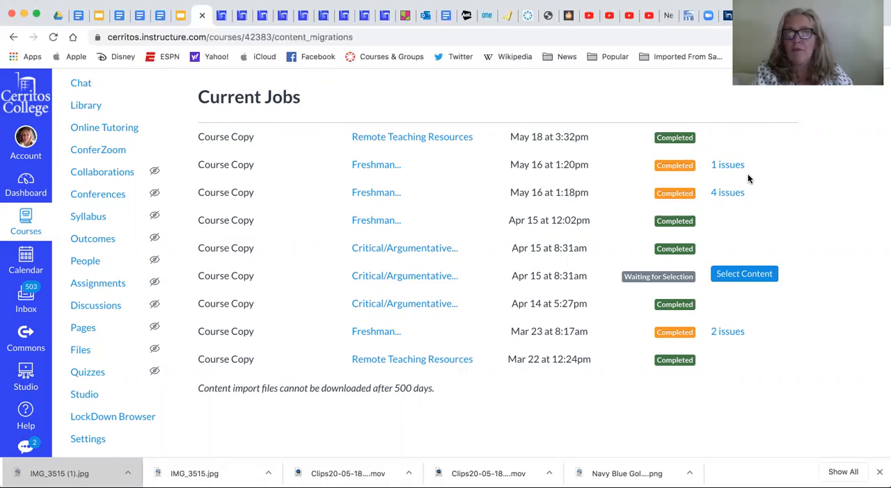
Expand the '4 issues' list on the completed May 16 1:18pm Course Copy.
click(728, 192)
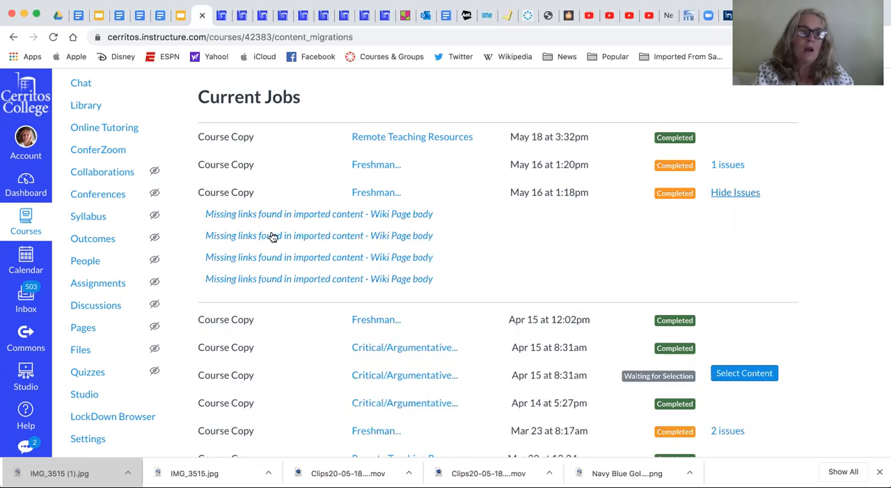
scroll(up, 3)
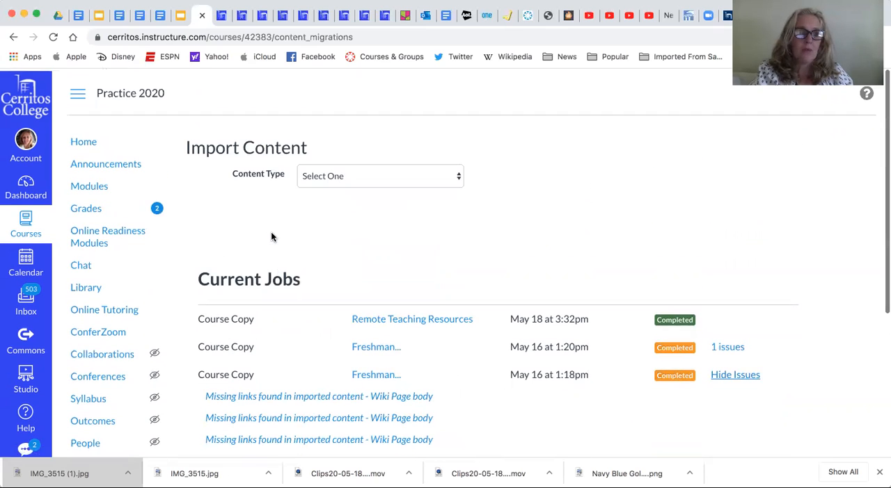
Open the Practice 2020 Home page from the course navigation.
click(83, 139)
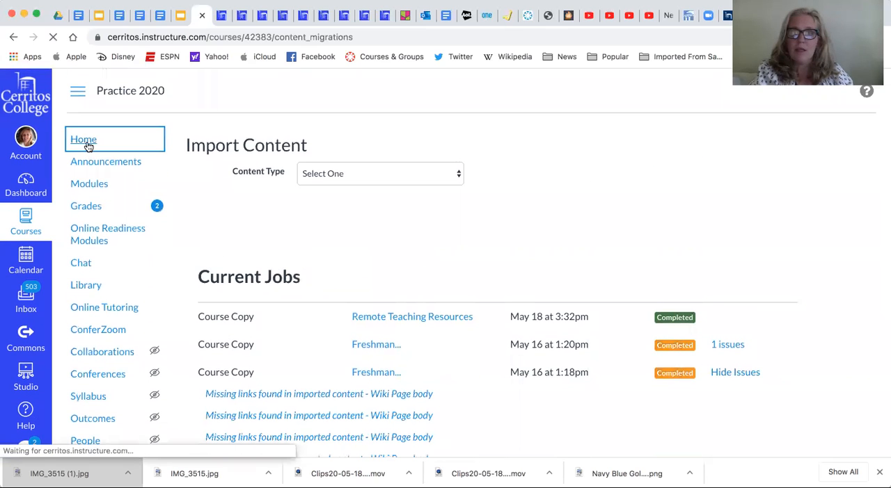
click(83, 140)
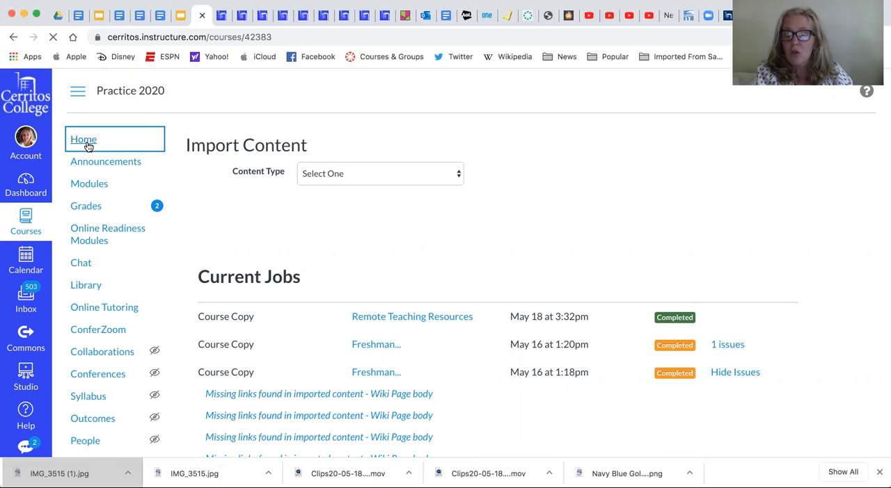
click(83, 139)
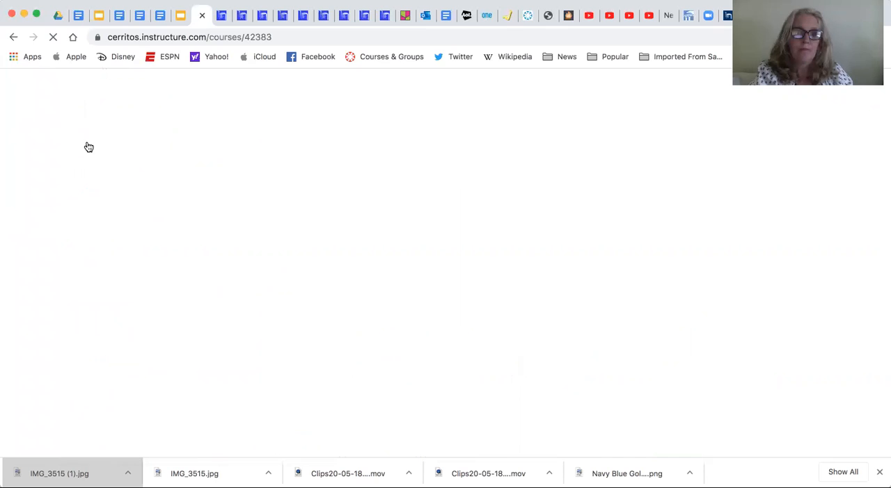
mouse_move(227, 206)
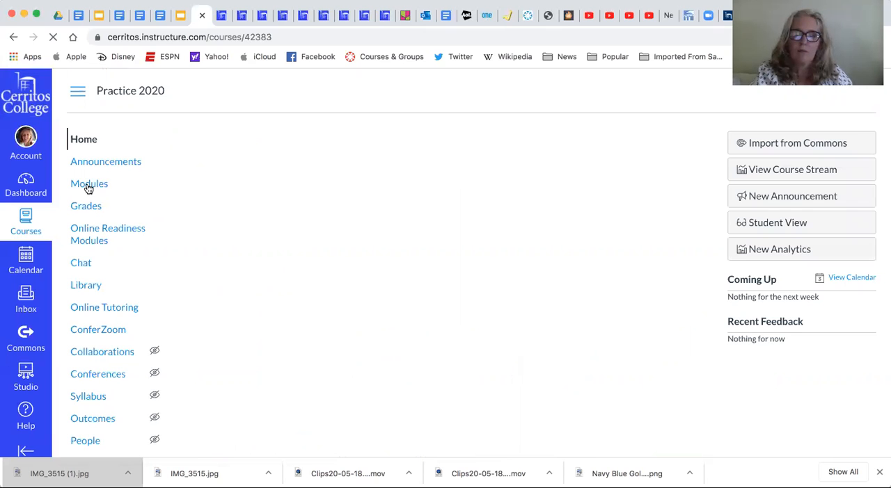
mouse_move(89, 183)
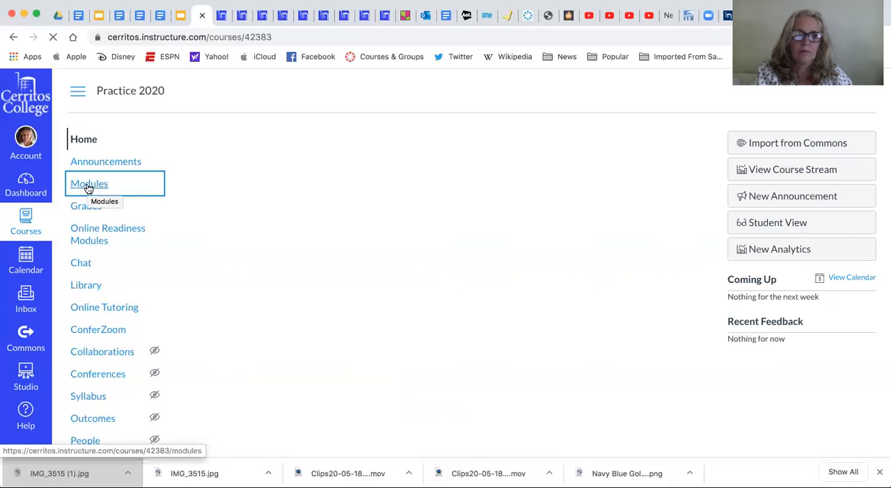
Open Modules, scroll through the imported items, and return to Sample Orientation.
click(89, 184)
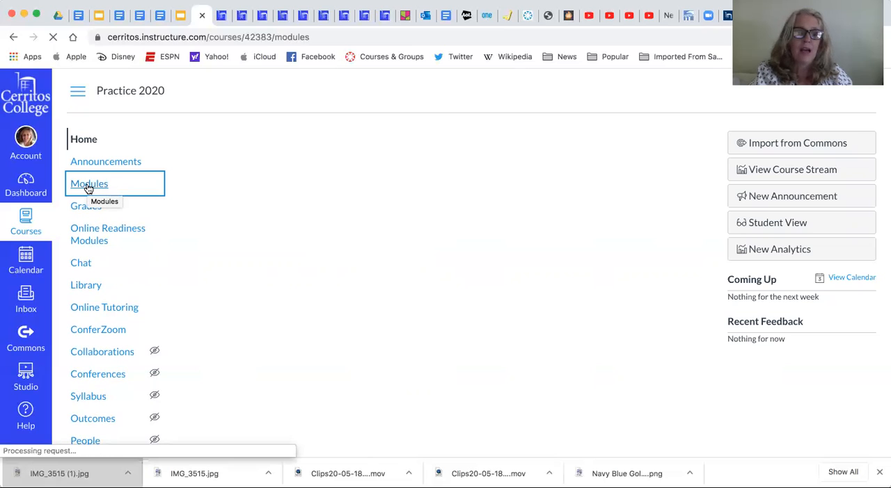
click(89, 183)
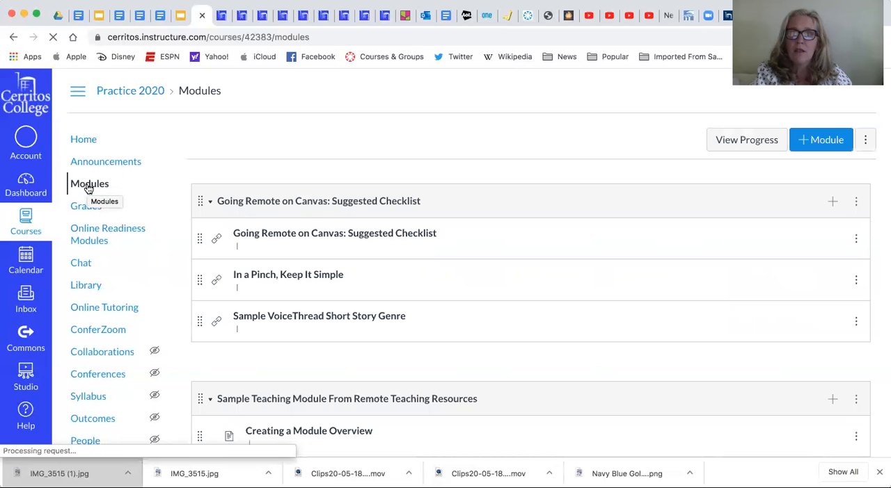
scroll(down, 3)
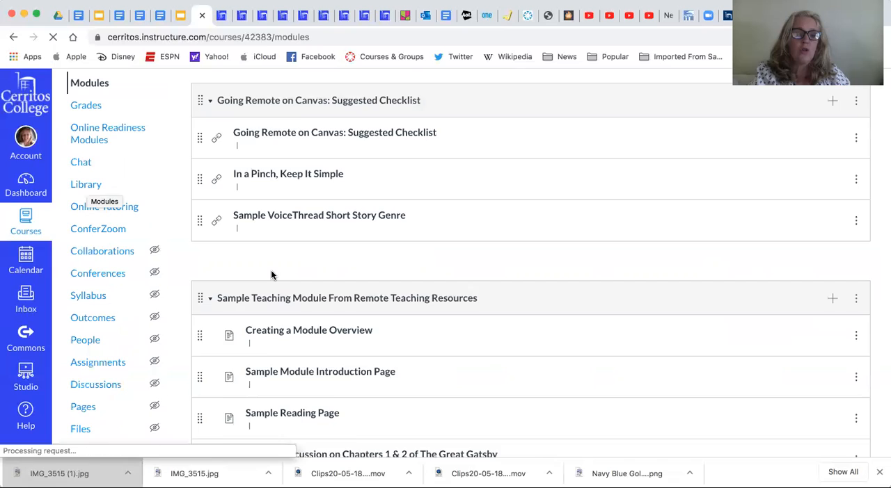
scroll(down, 3)
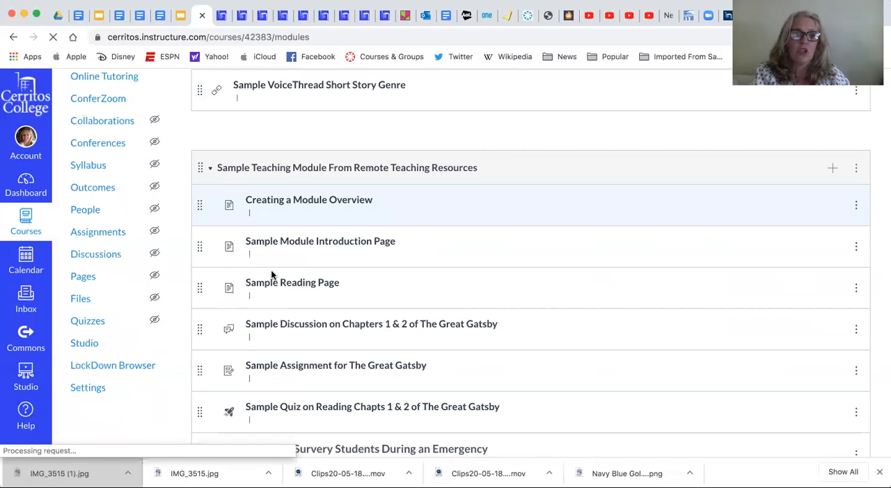
scroll(down, 3)
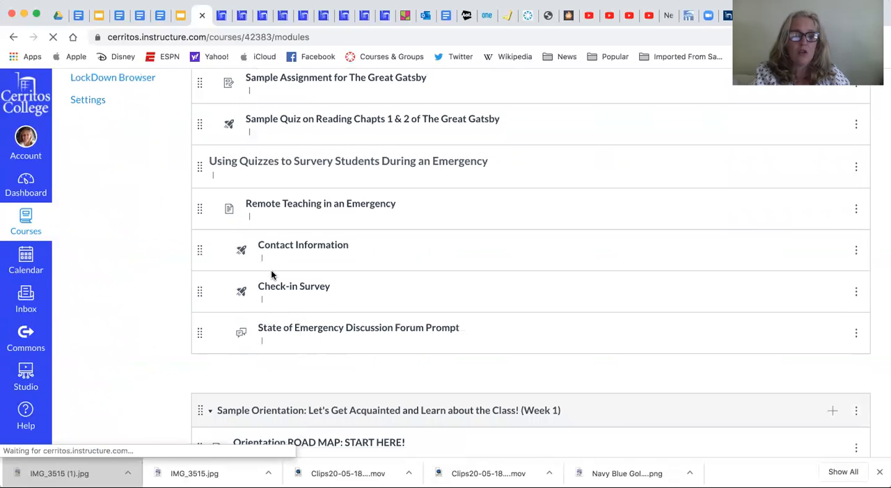
scroll(down, 3)
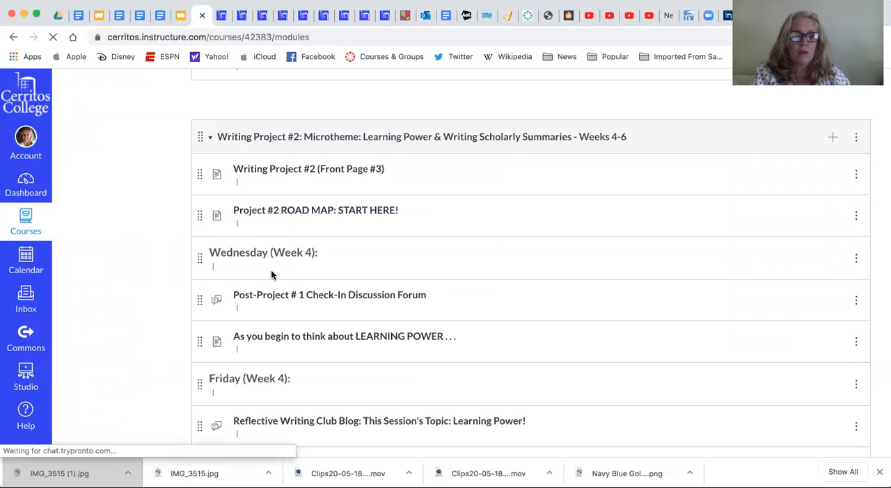
scroll(up, 3)
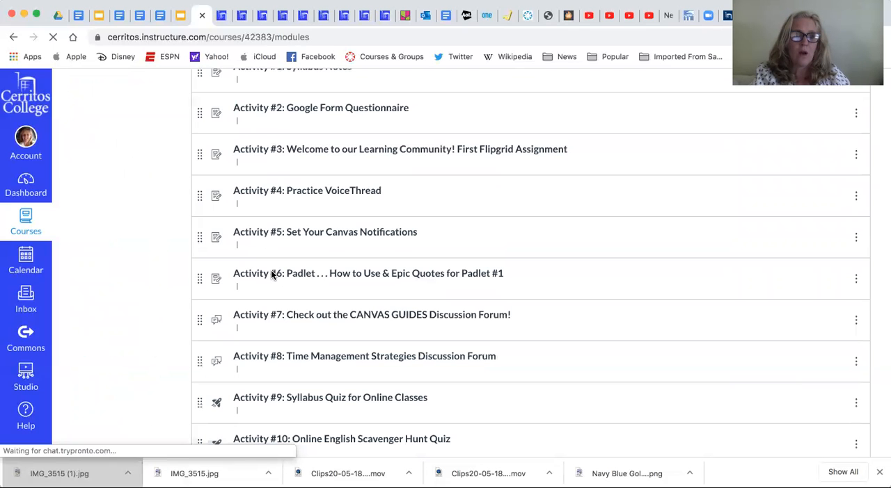
scroll(up, 3)
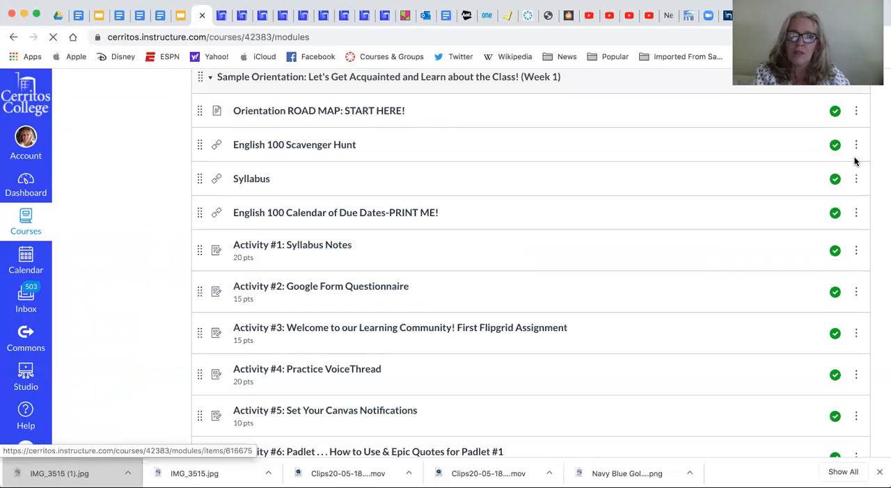
scroll(up, 3)
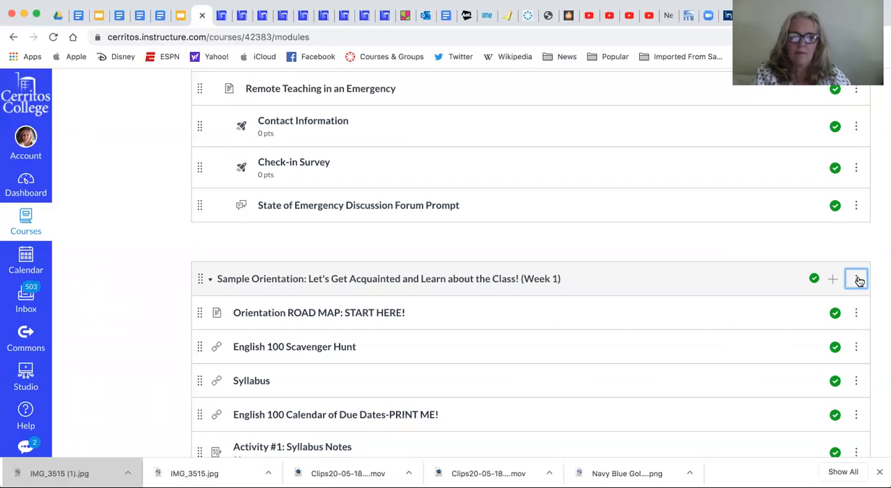
mouse_move(856, 284)
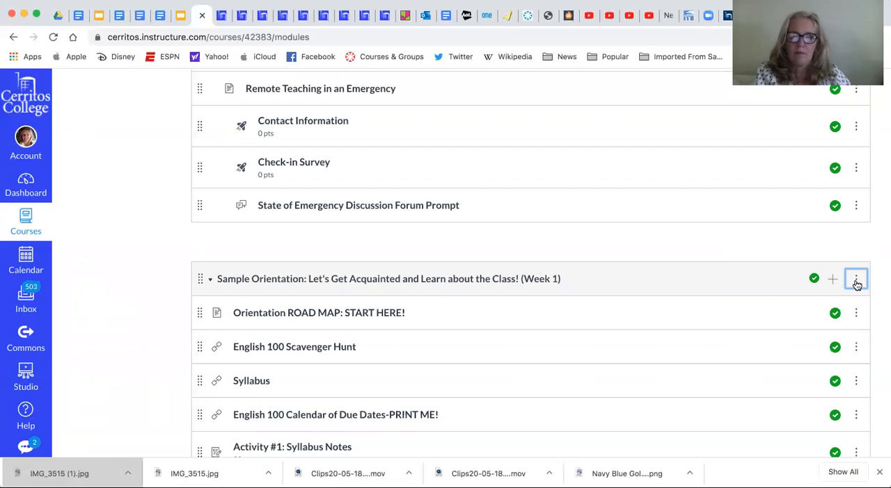
Choose Share to Commons from the Sample Orientation module's options menu.
click(856, 280)
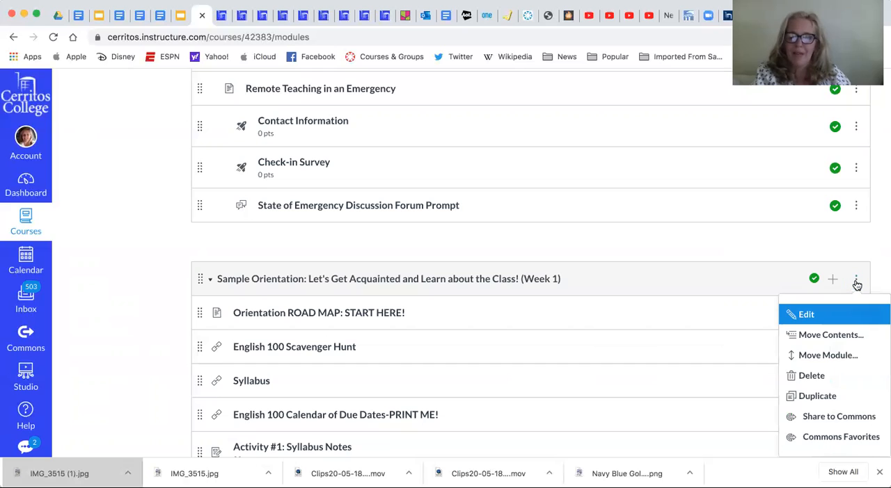
mouse_move(786, 392)
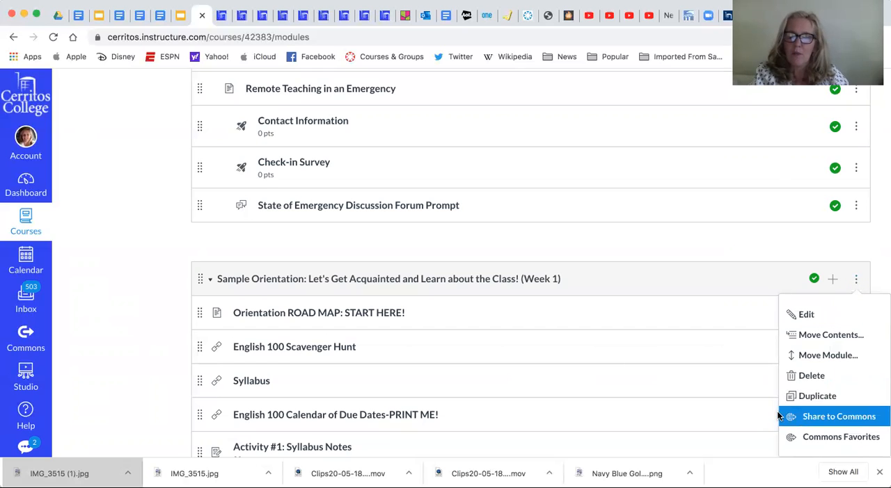
mouse_move(835, 416)
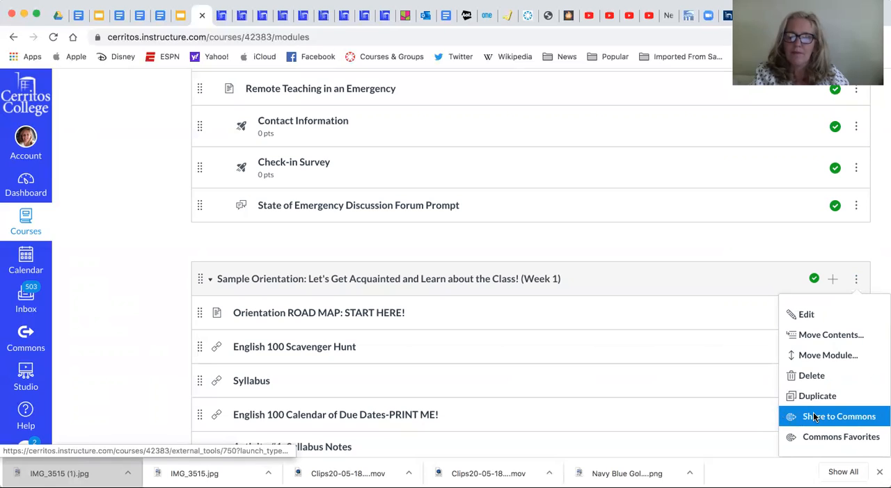
click(838, 416)
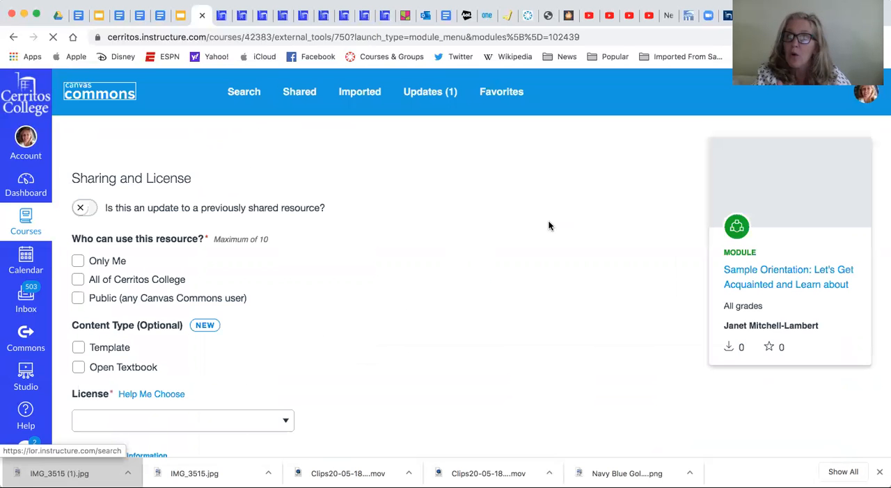
Set the Sample Orientation share license to Copyrighted with Public access for any Commons user.
click(183, 421)
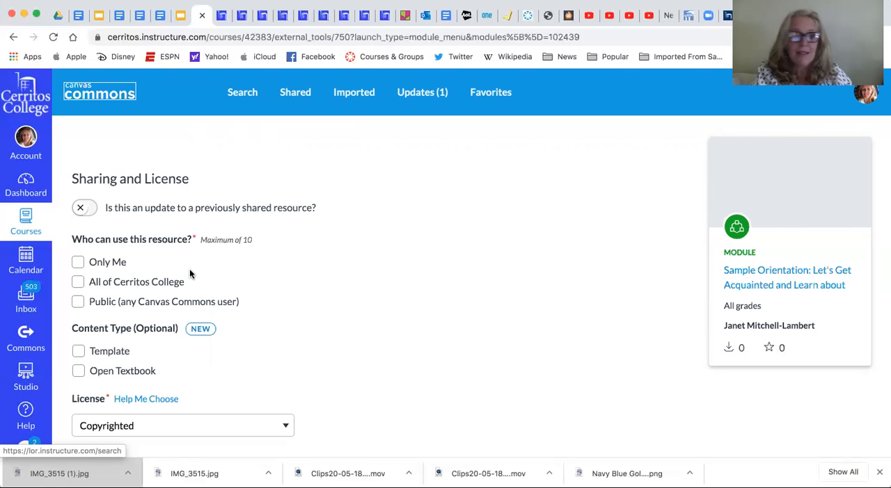
scroll(down, 3)
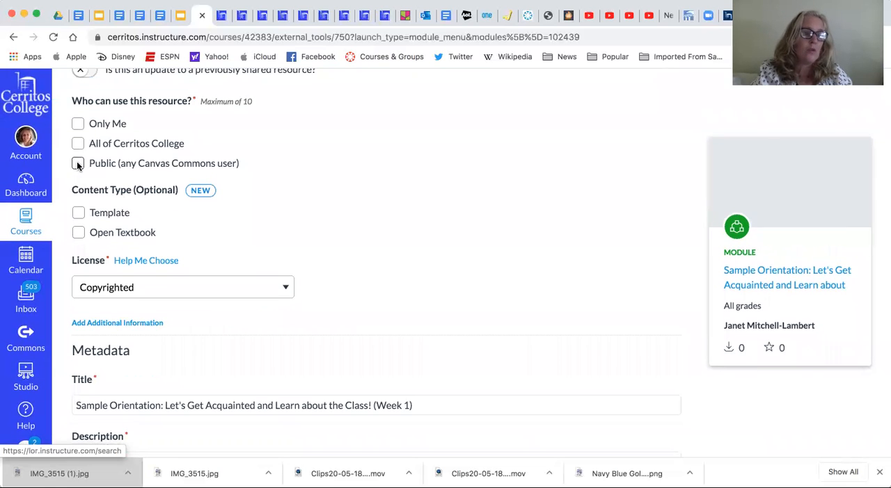
click(77, 163)
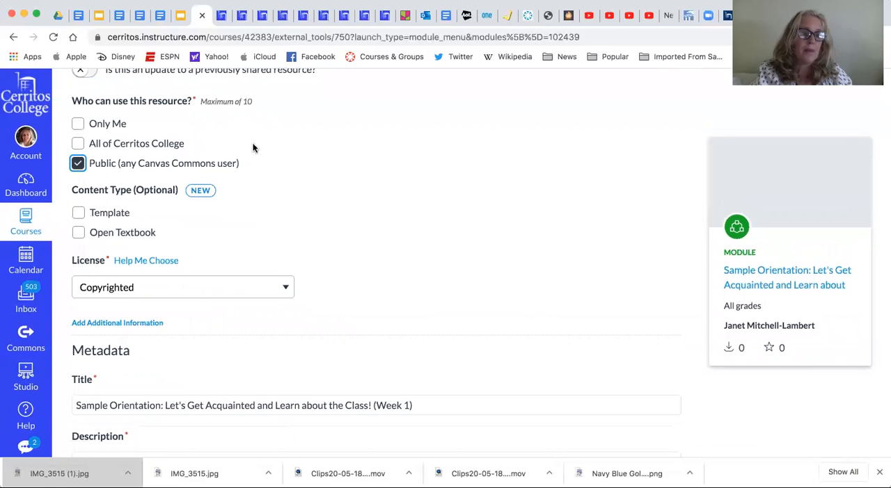
scroll(down, 3)
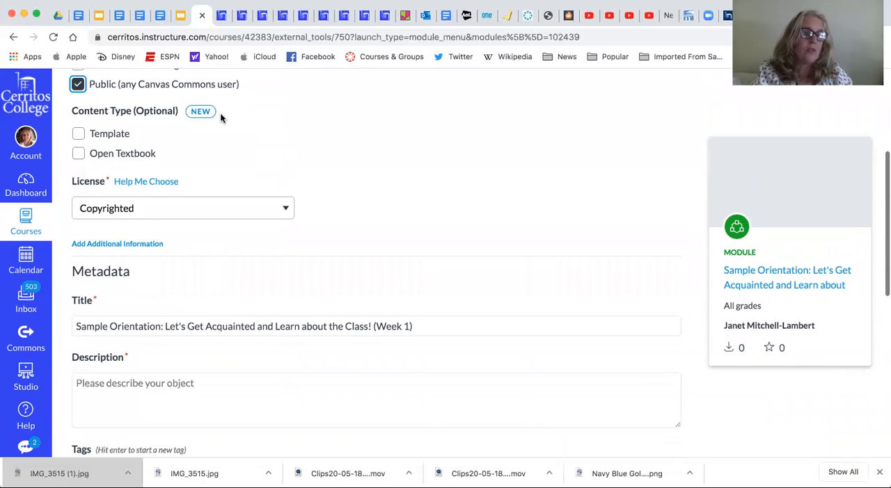
mouse_move(151, 181)
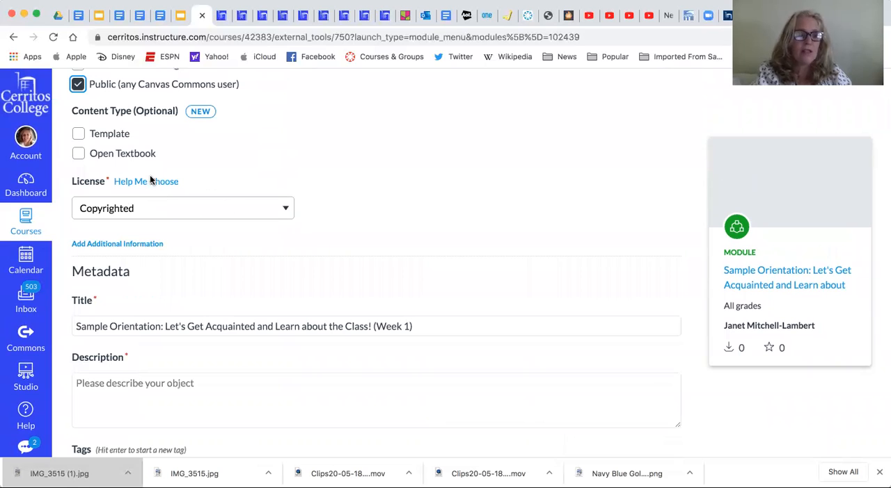
scroll(down, 3)
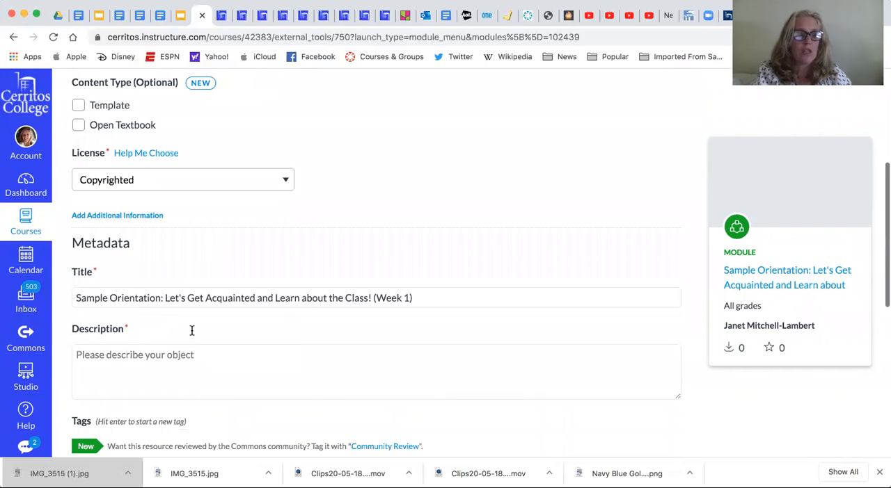
scroll(down, 3)
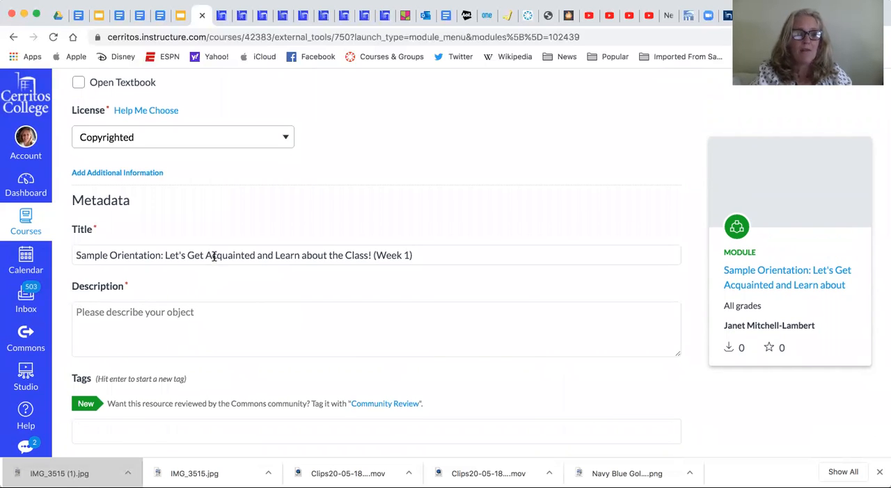
scroll(down, 3)
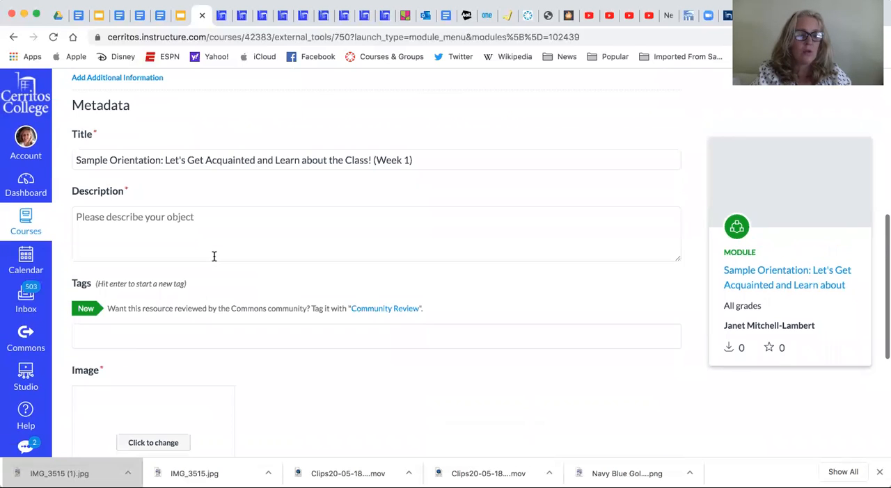
scroll(down, 3)
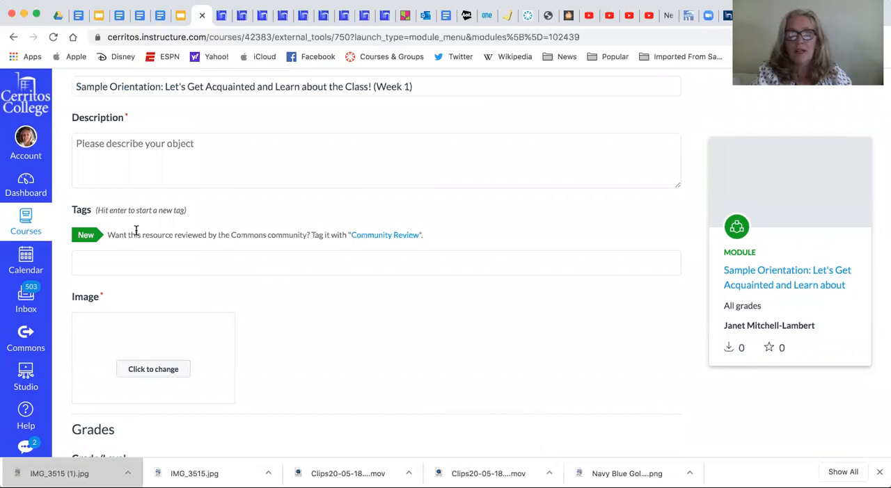
scroll(down, 3)
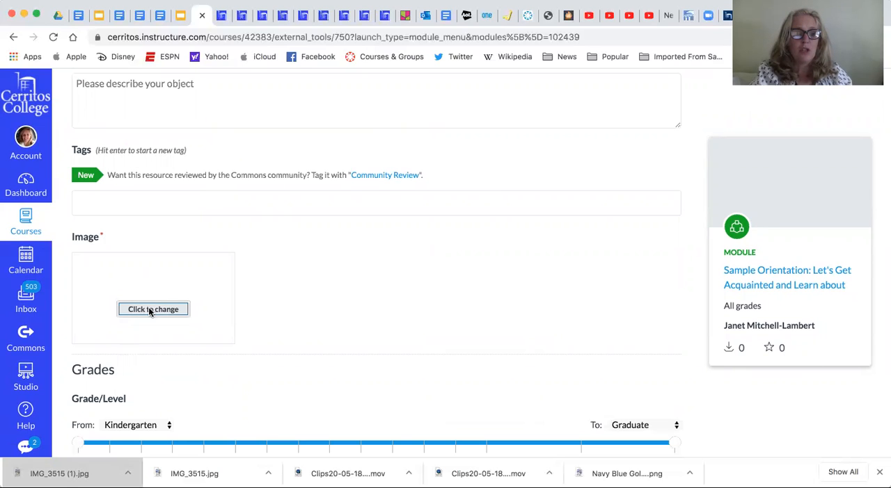
click(153, 309)
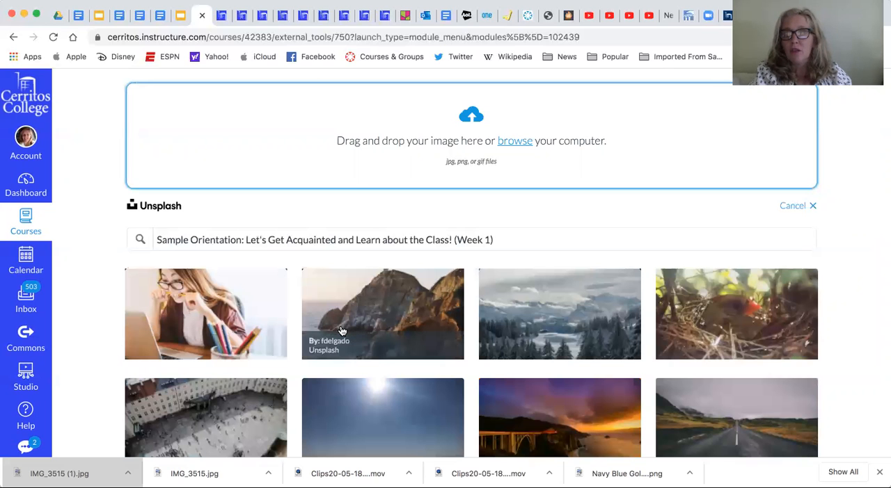
mouse_move(738, 334)
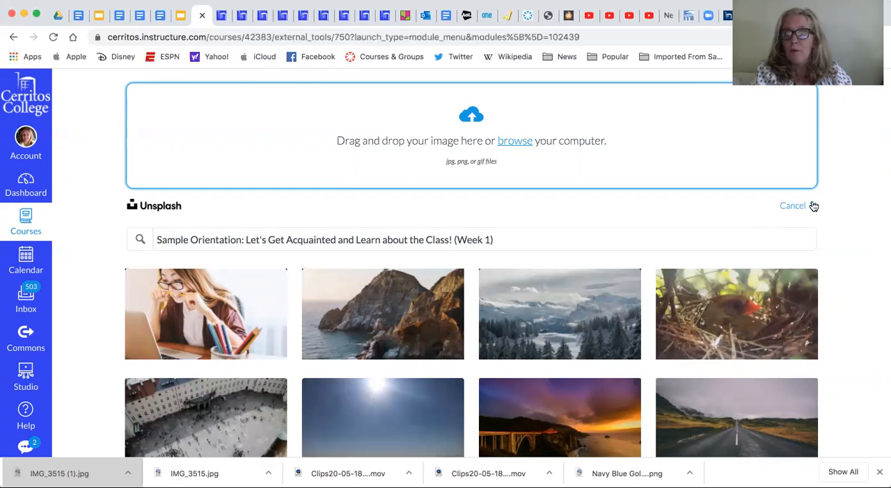
click(792, 205)
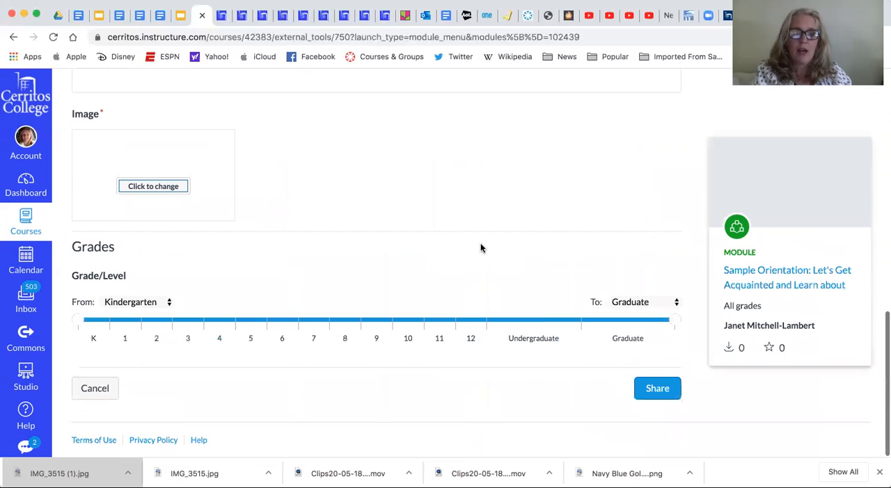
mouse_move(544, 327)
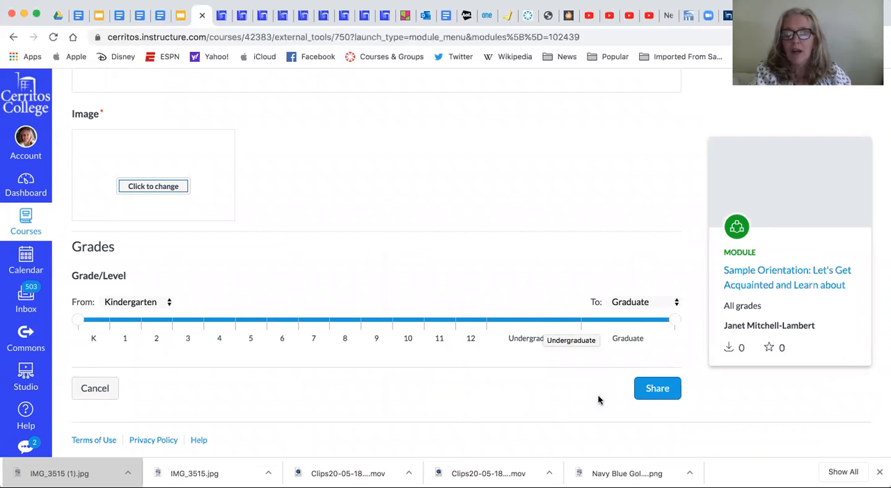
mouse_move(657, 388)
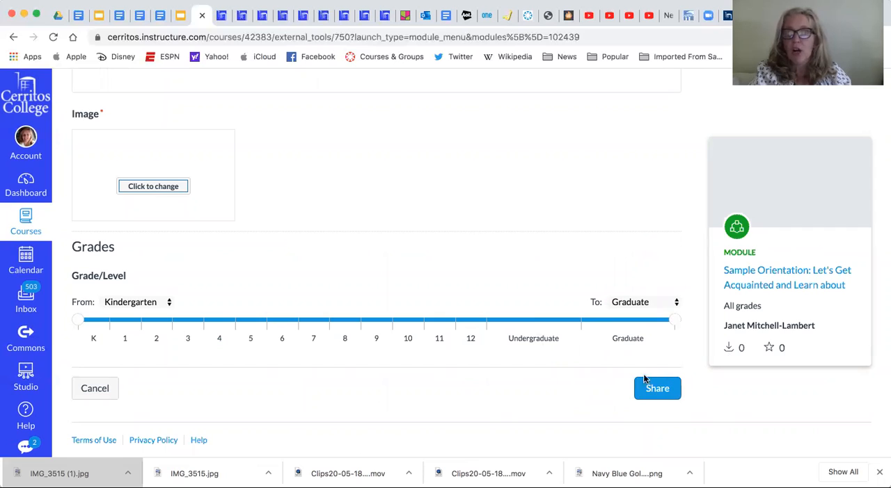
mouse_move(555, 411)
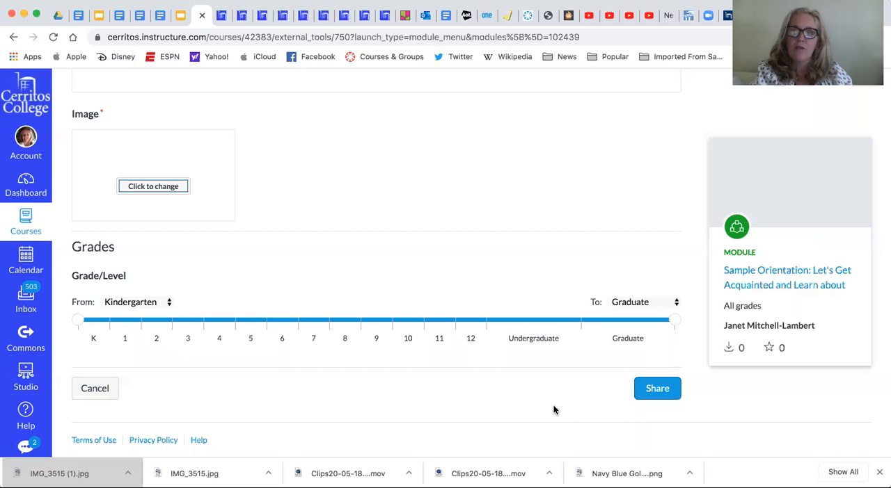
mouse_move(434, 402)
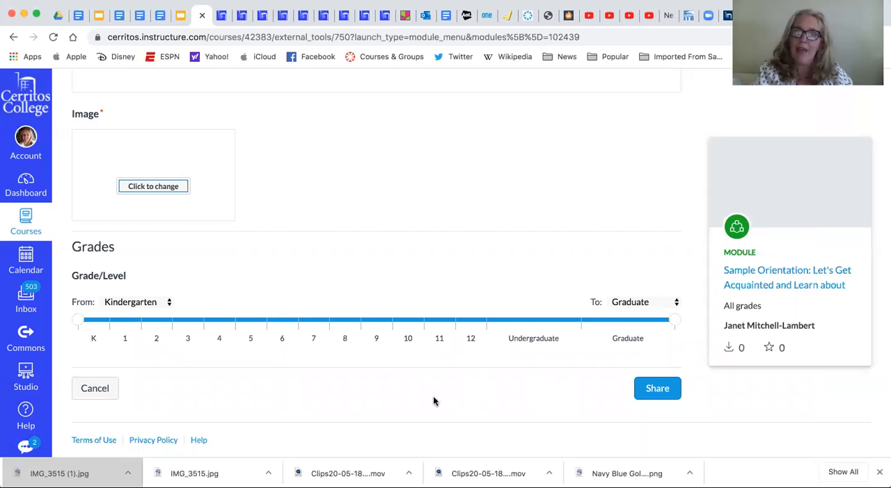
mouse_move(607, 109)
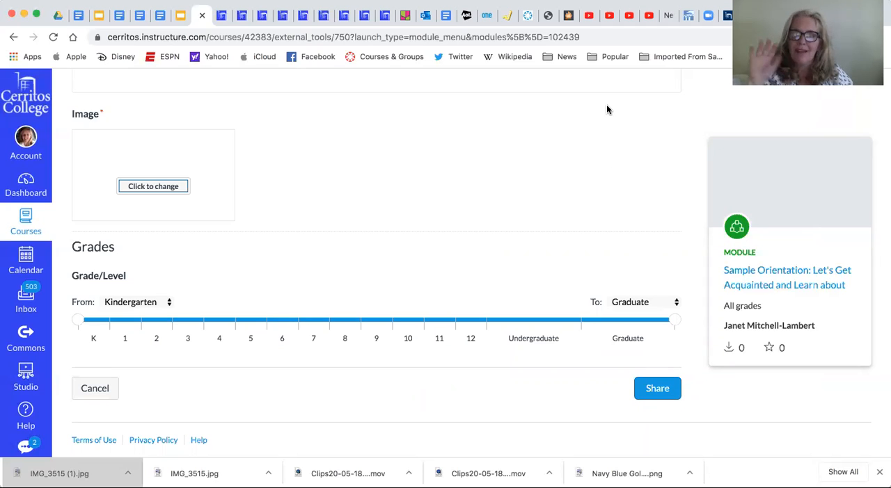